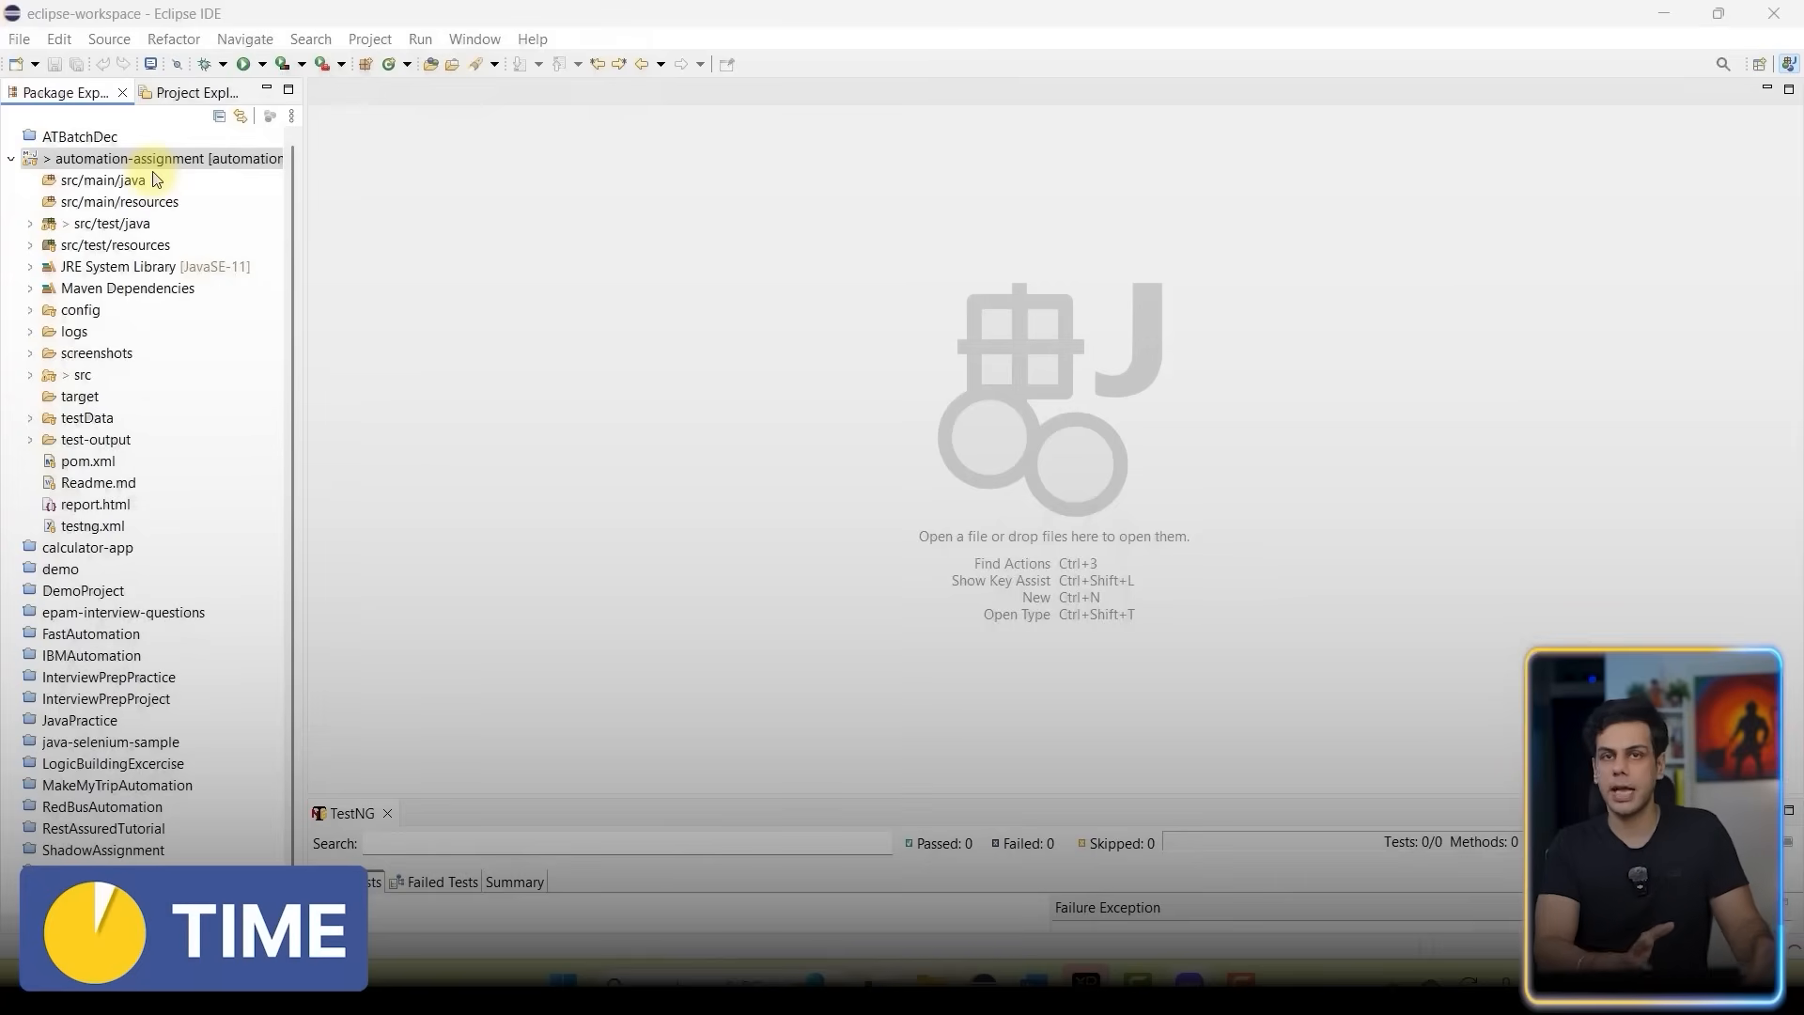
Show pom.xml's Dependencies page listing selenium-java, testng and extentreports with current versions.
{"action": "left_click", "coordinate": [161, 158]}
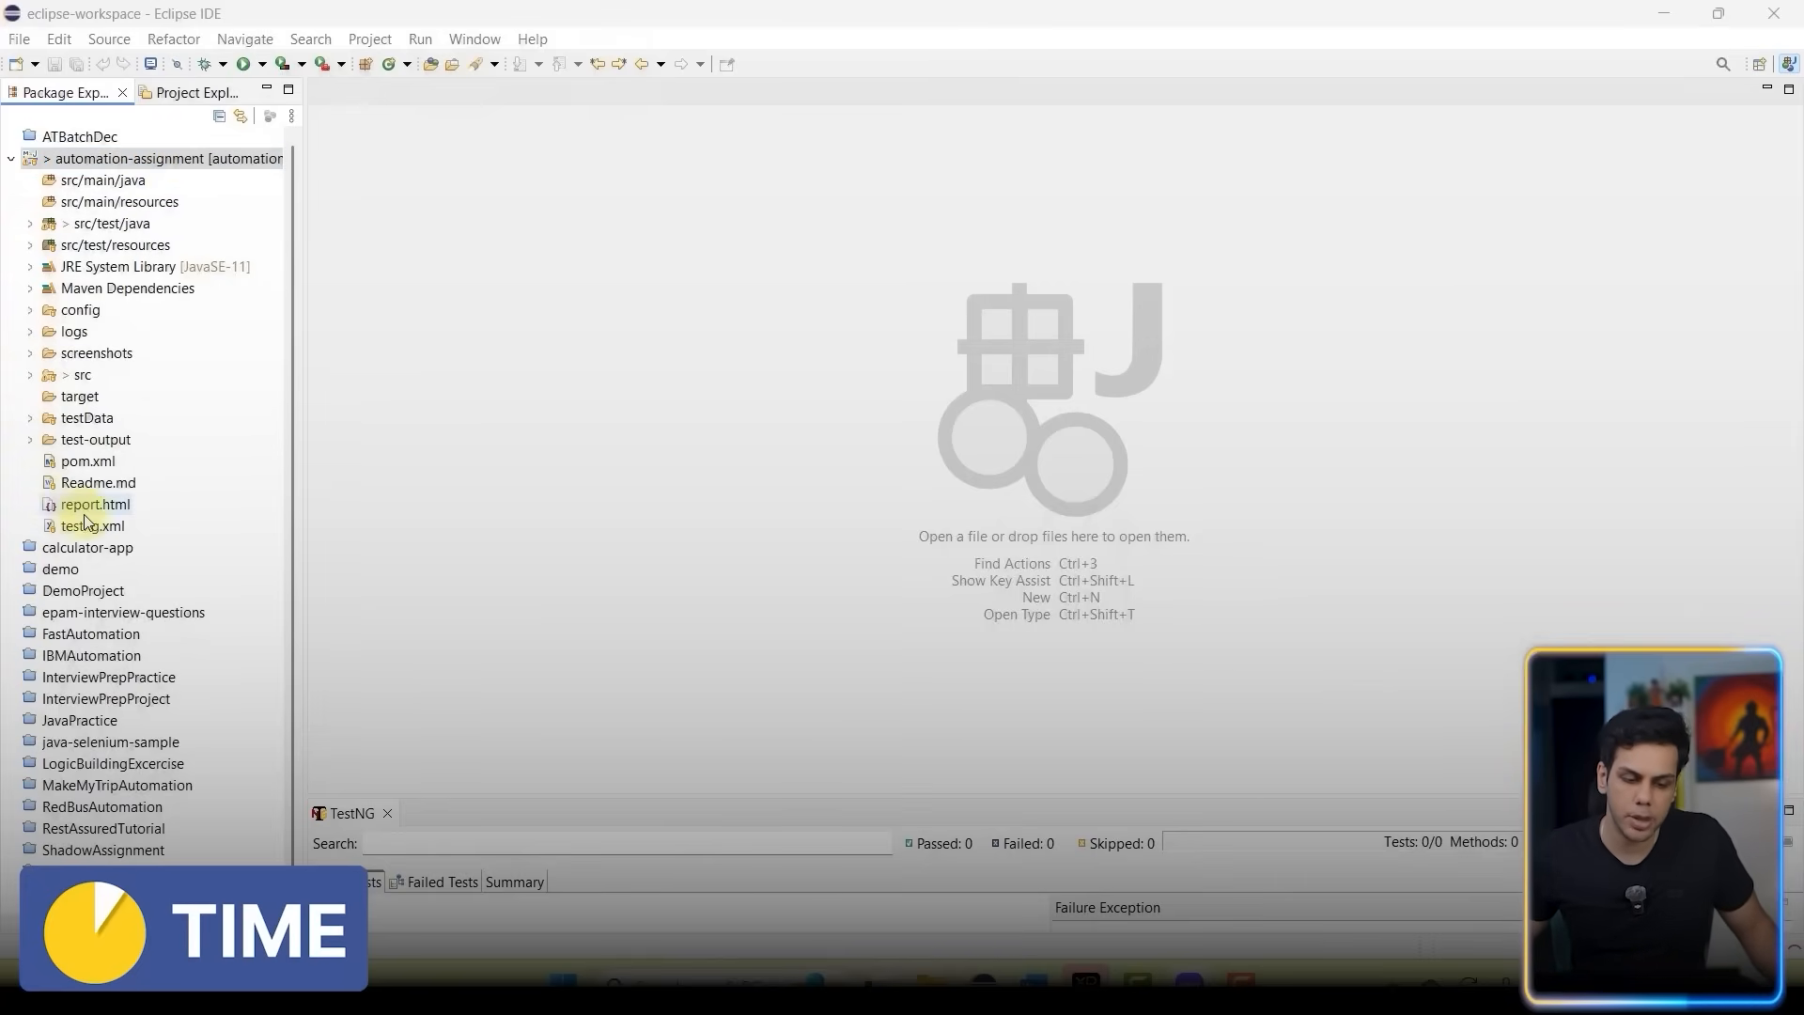
{"action": "double_click", "coordinate": [88, 461]}
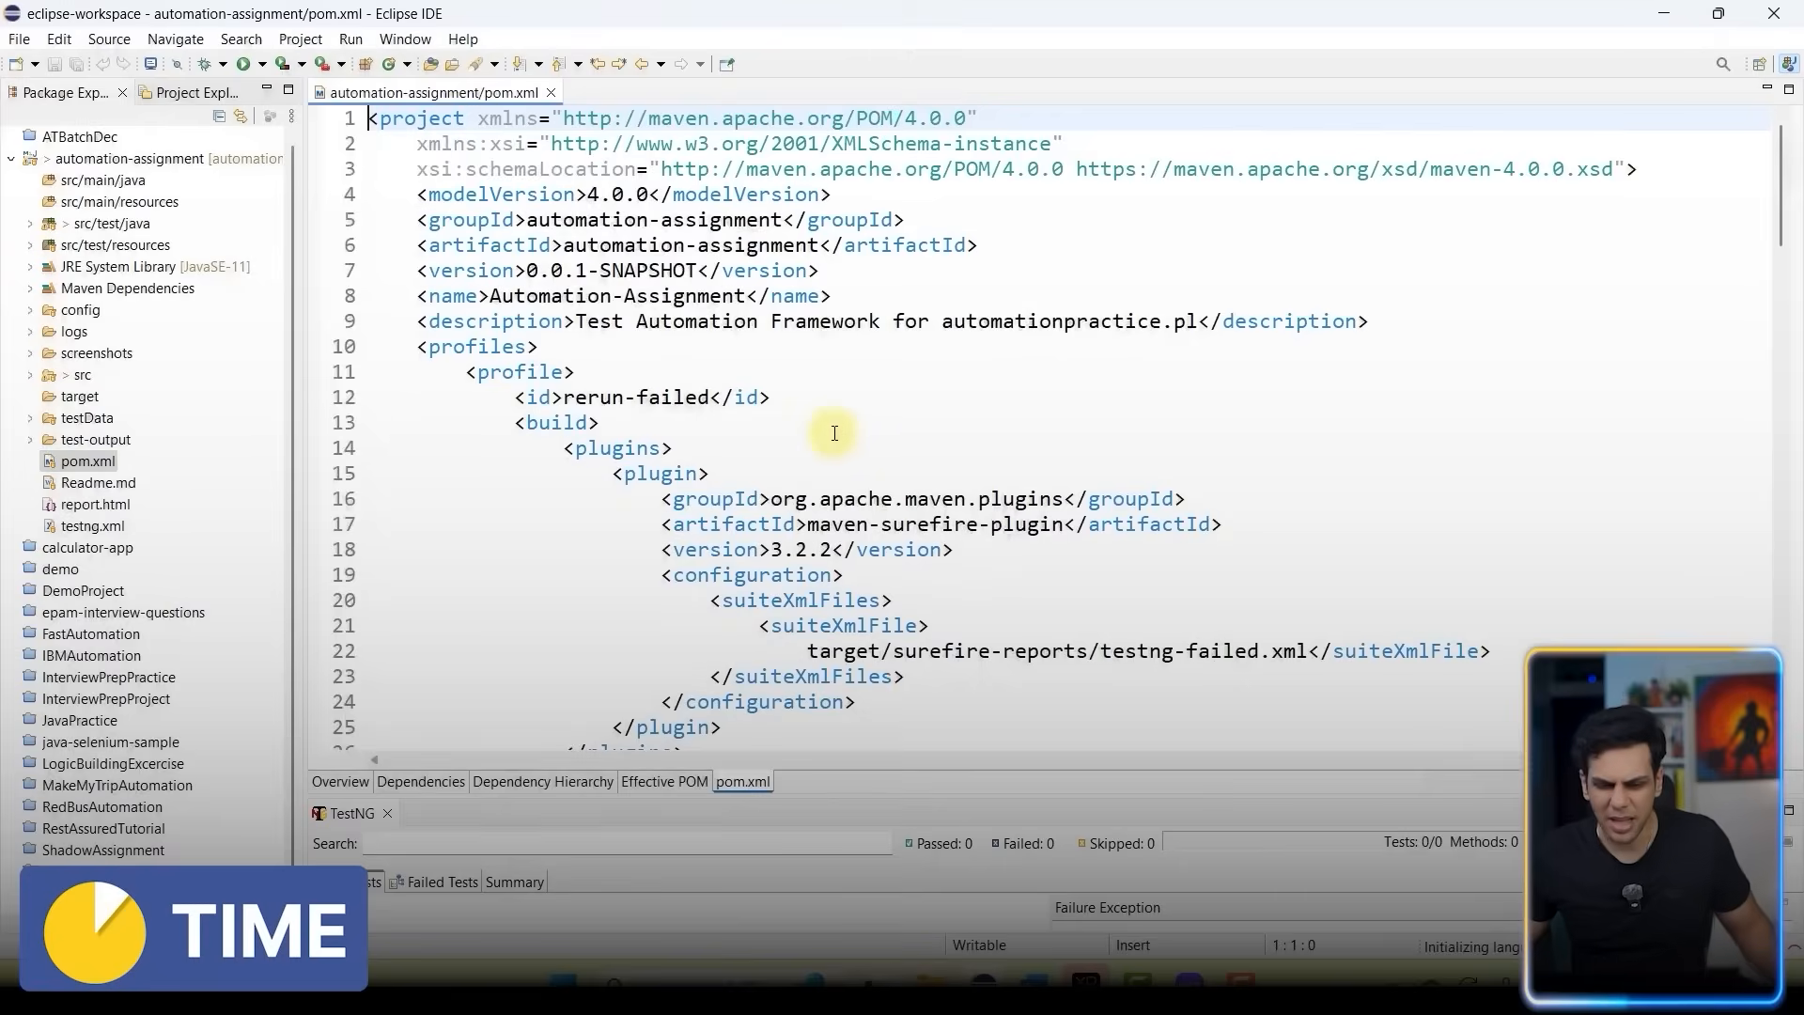
{"action": "left_click", "coordinate": [419, 781]}
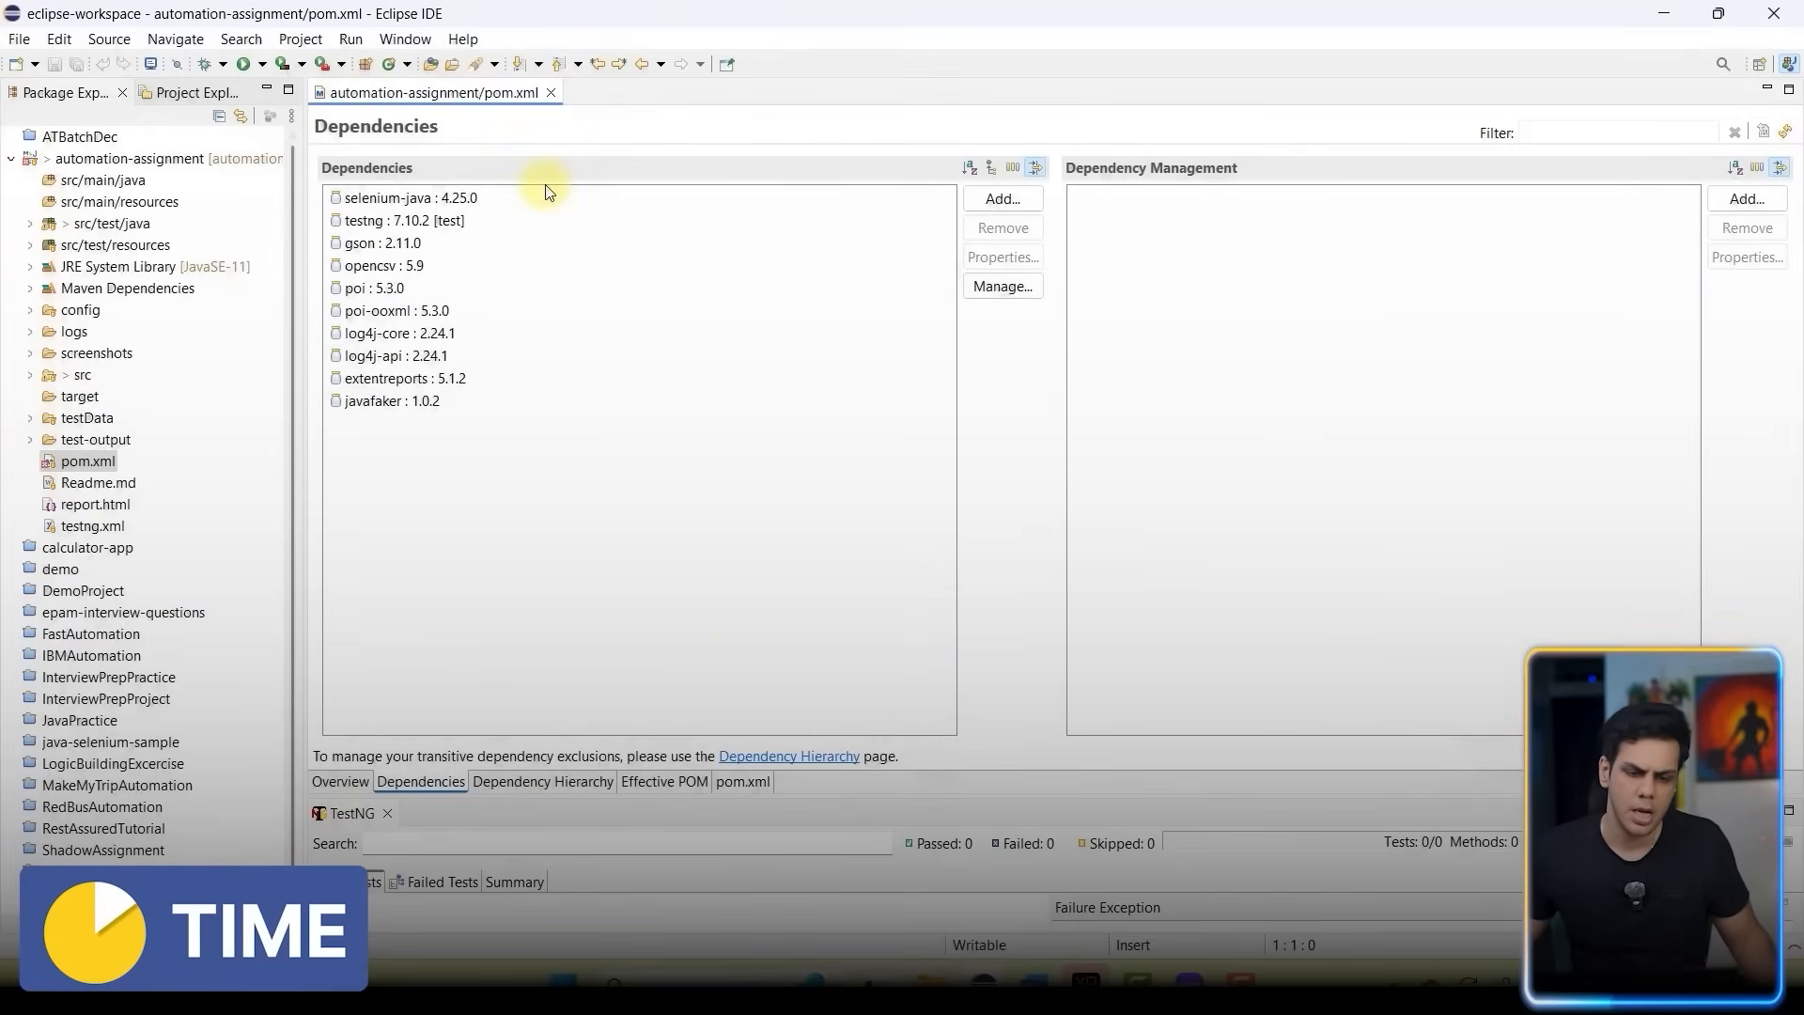
{"action": "left_click", "coordinate": [402, 220]}
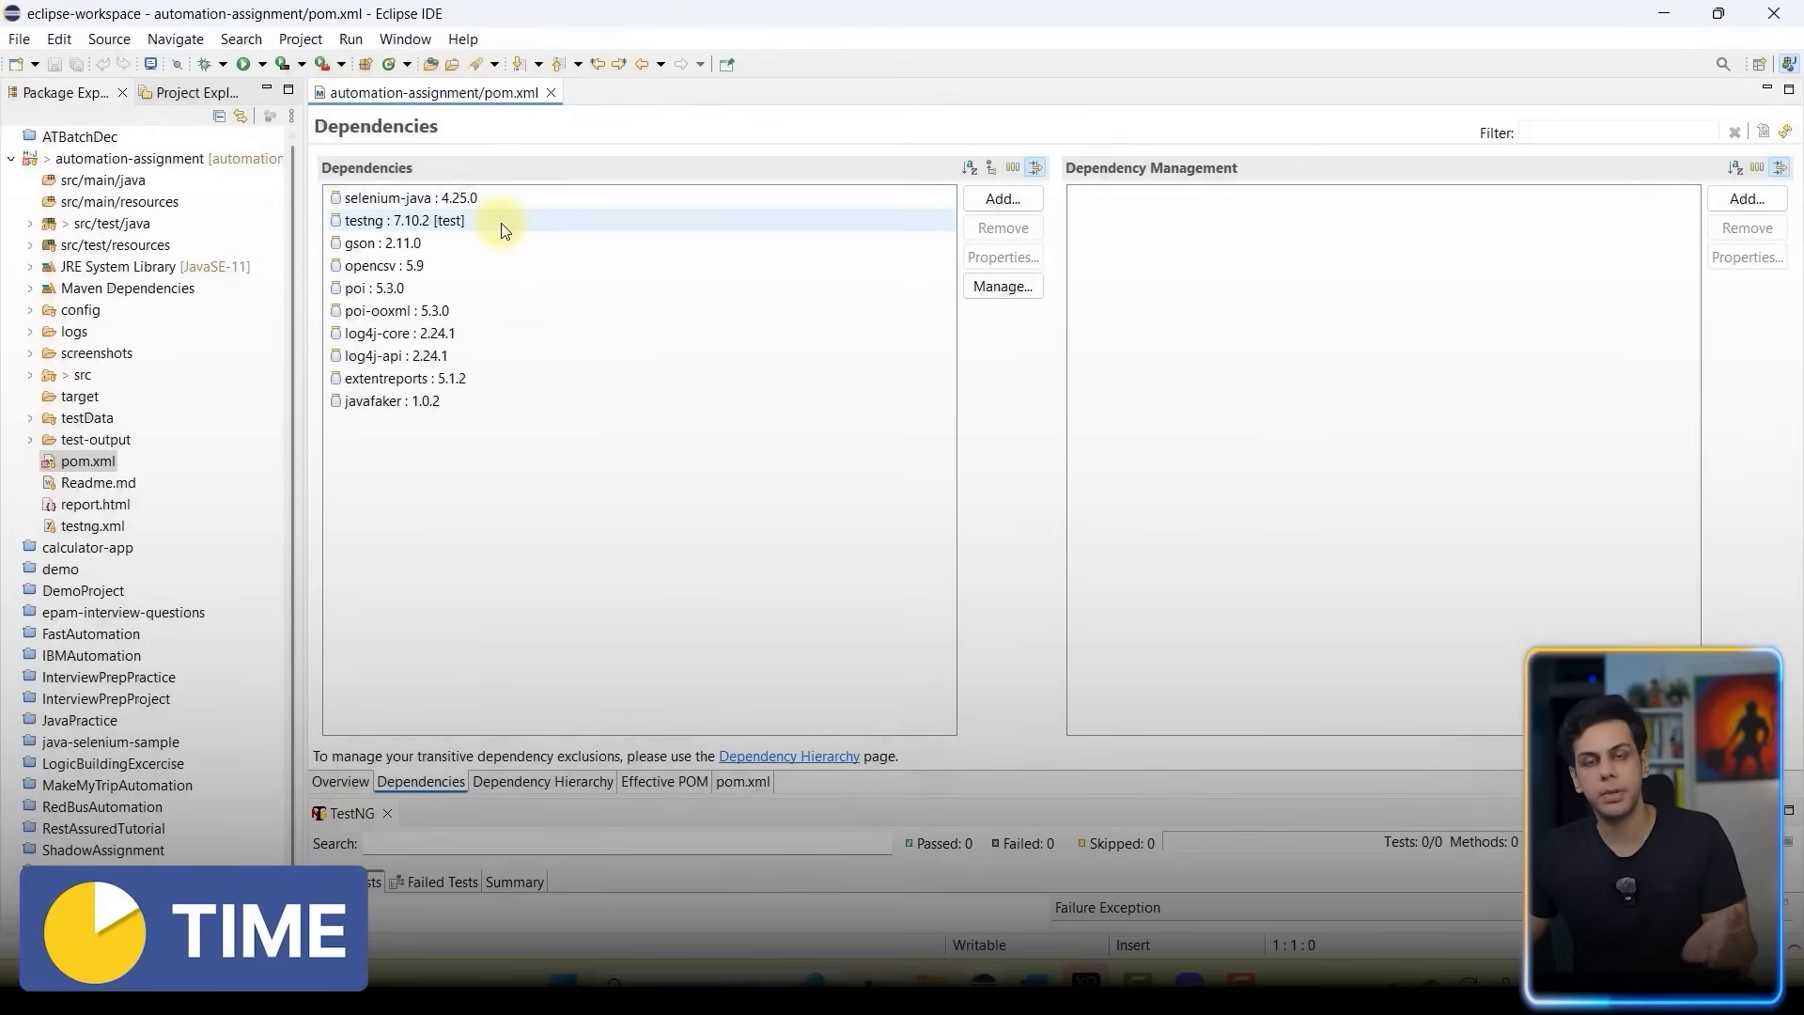
{"action": "left_click", "coordinate": [1610, 131]}
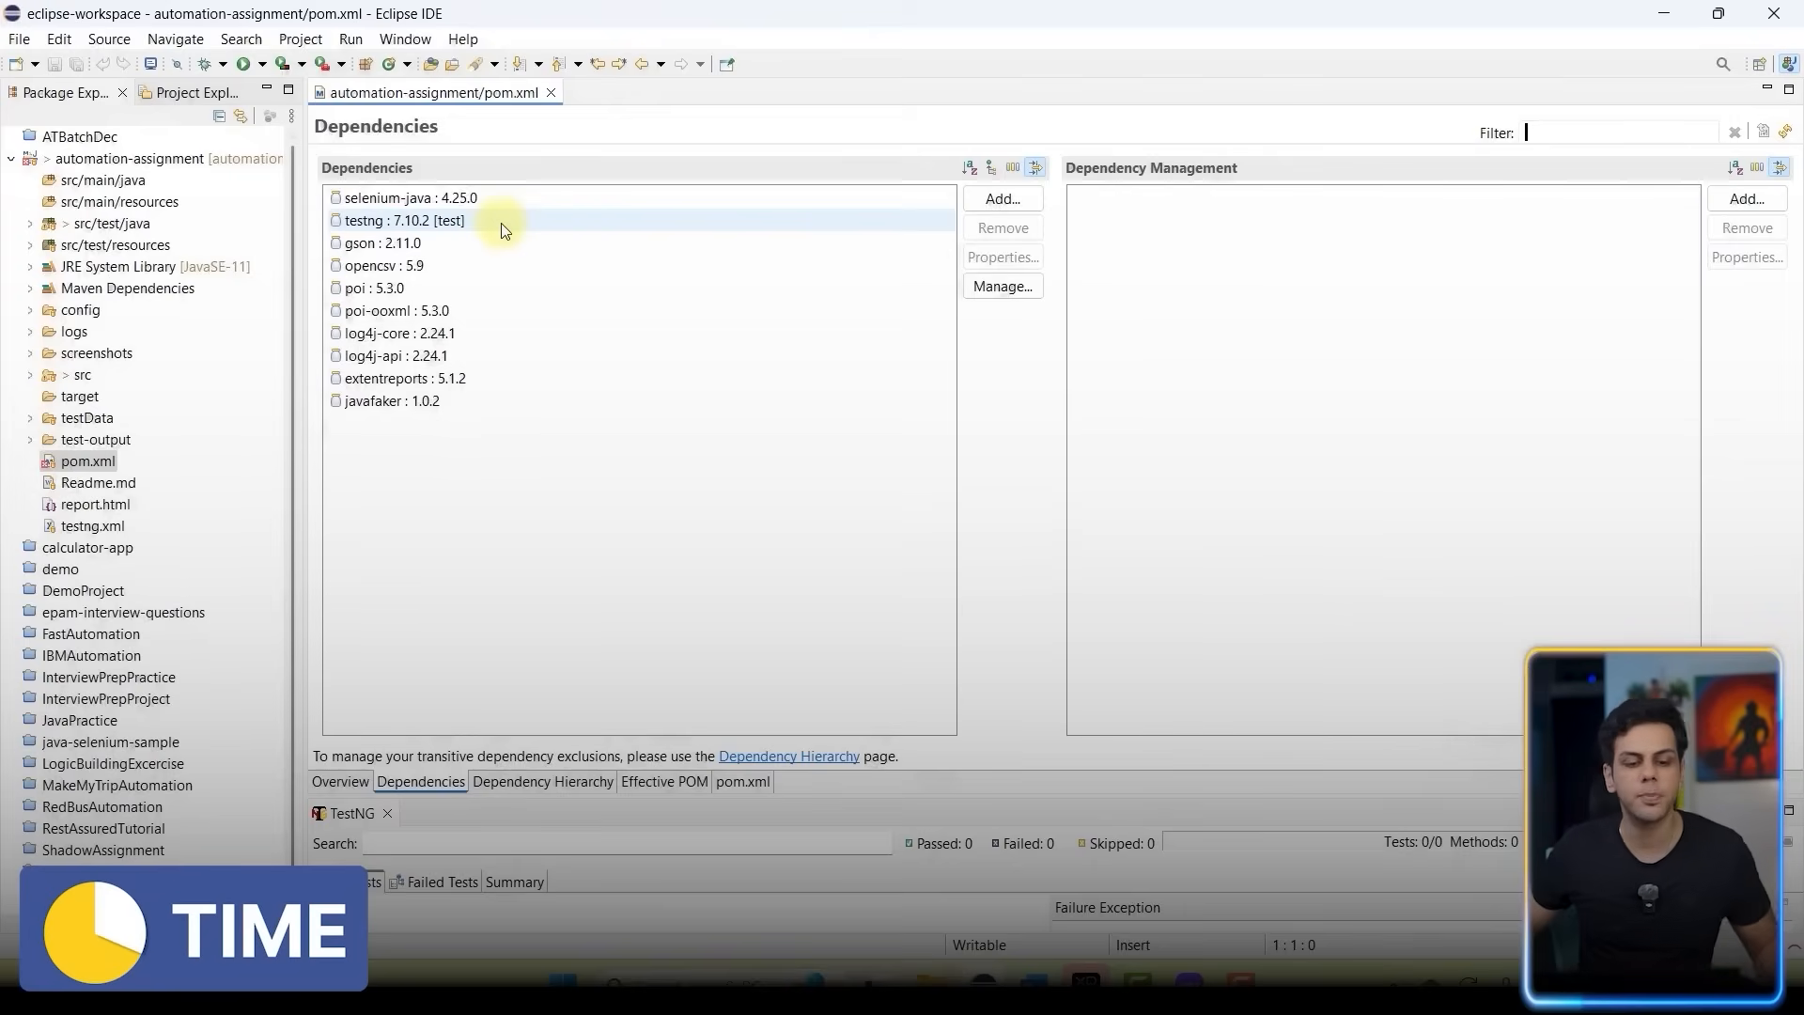
Launch a local terminal at the automation-assignment folder on the master branch.
{"action": "right_click", "coordinate": [145, 157]}
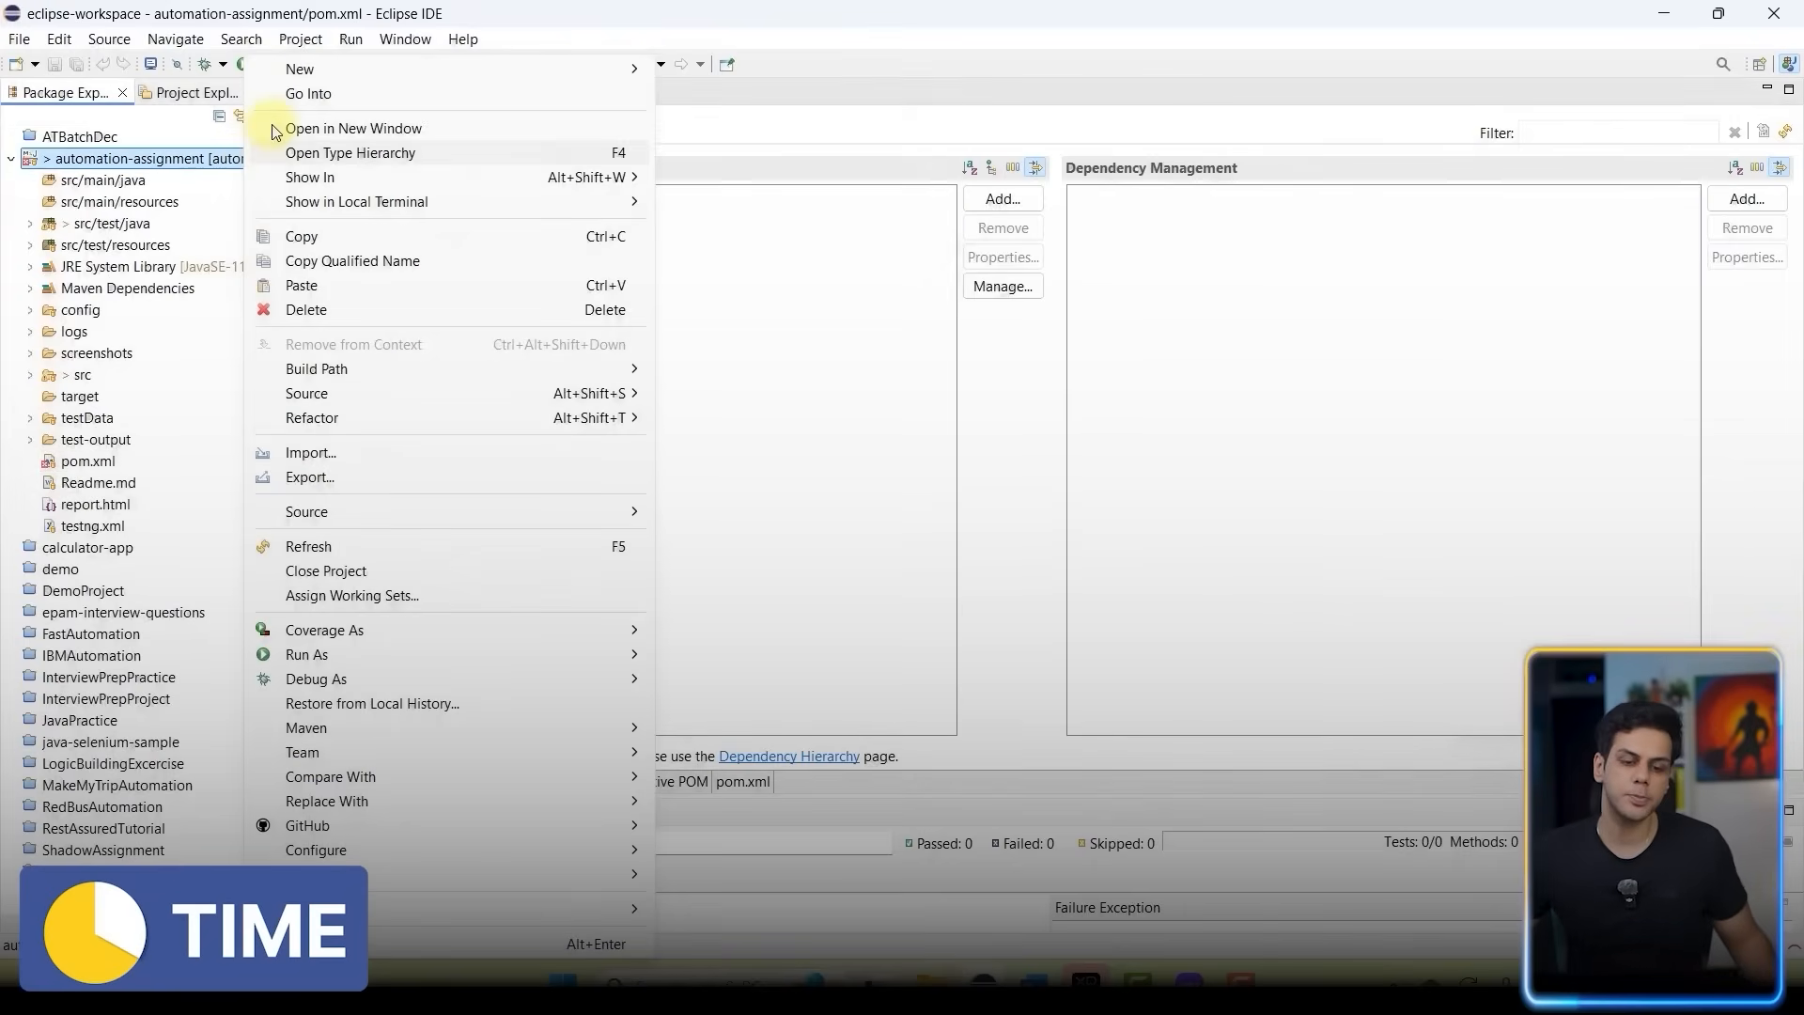
{"action": "mouse_move", "coordinate": [368, 93]}
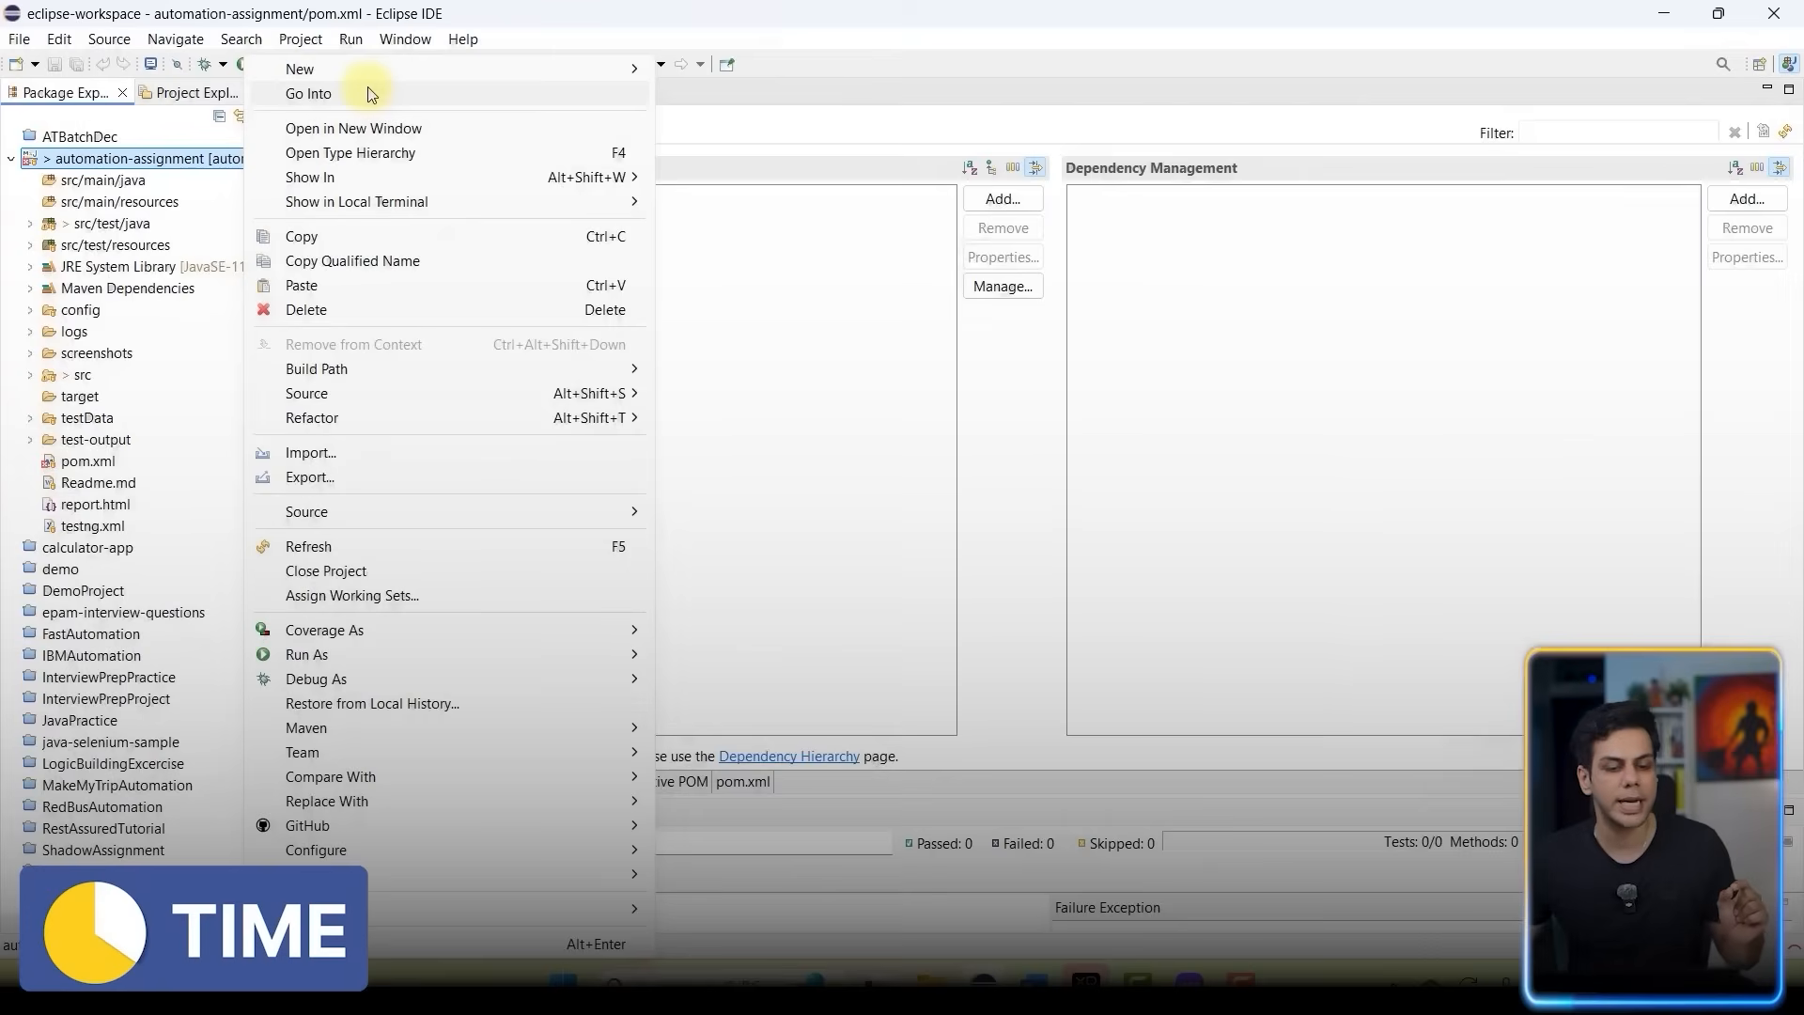
{"action": "mouse_move", "coordinate": [449, 259]}
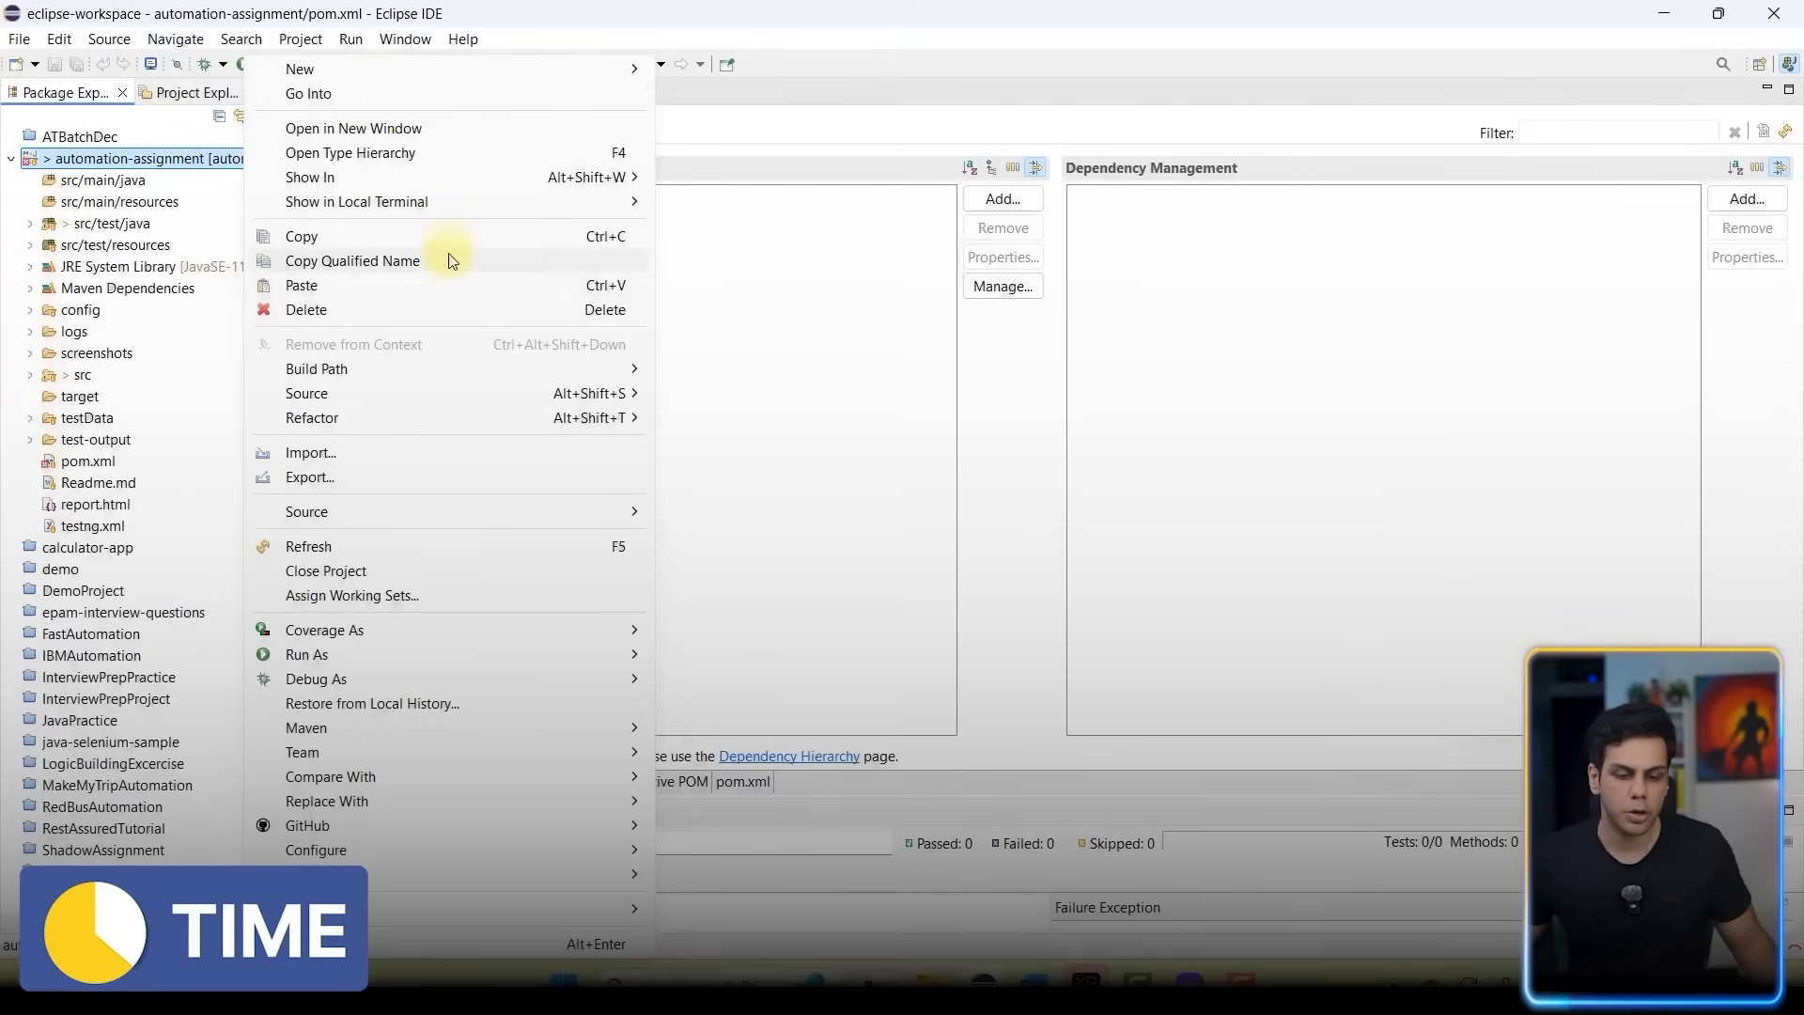
{"action": "mouse_move", "coordinate": [357, 201]}
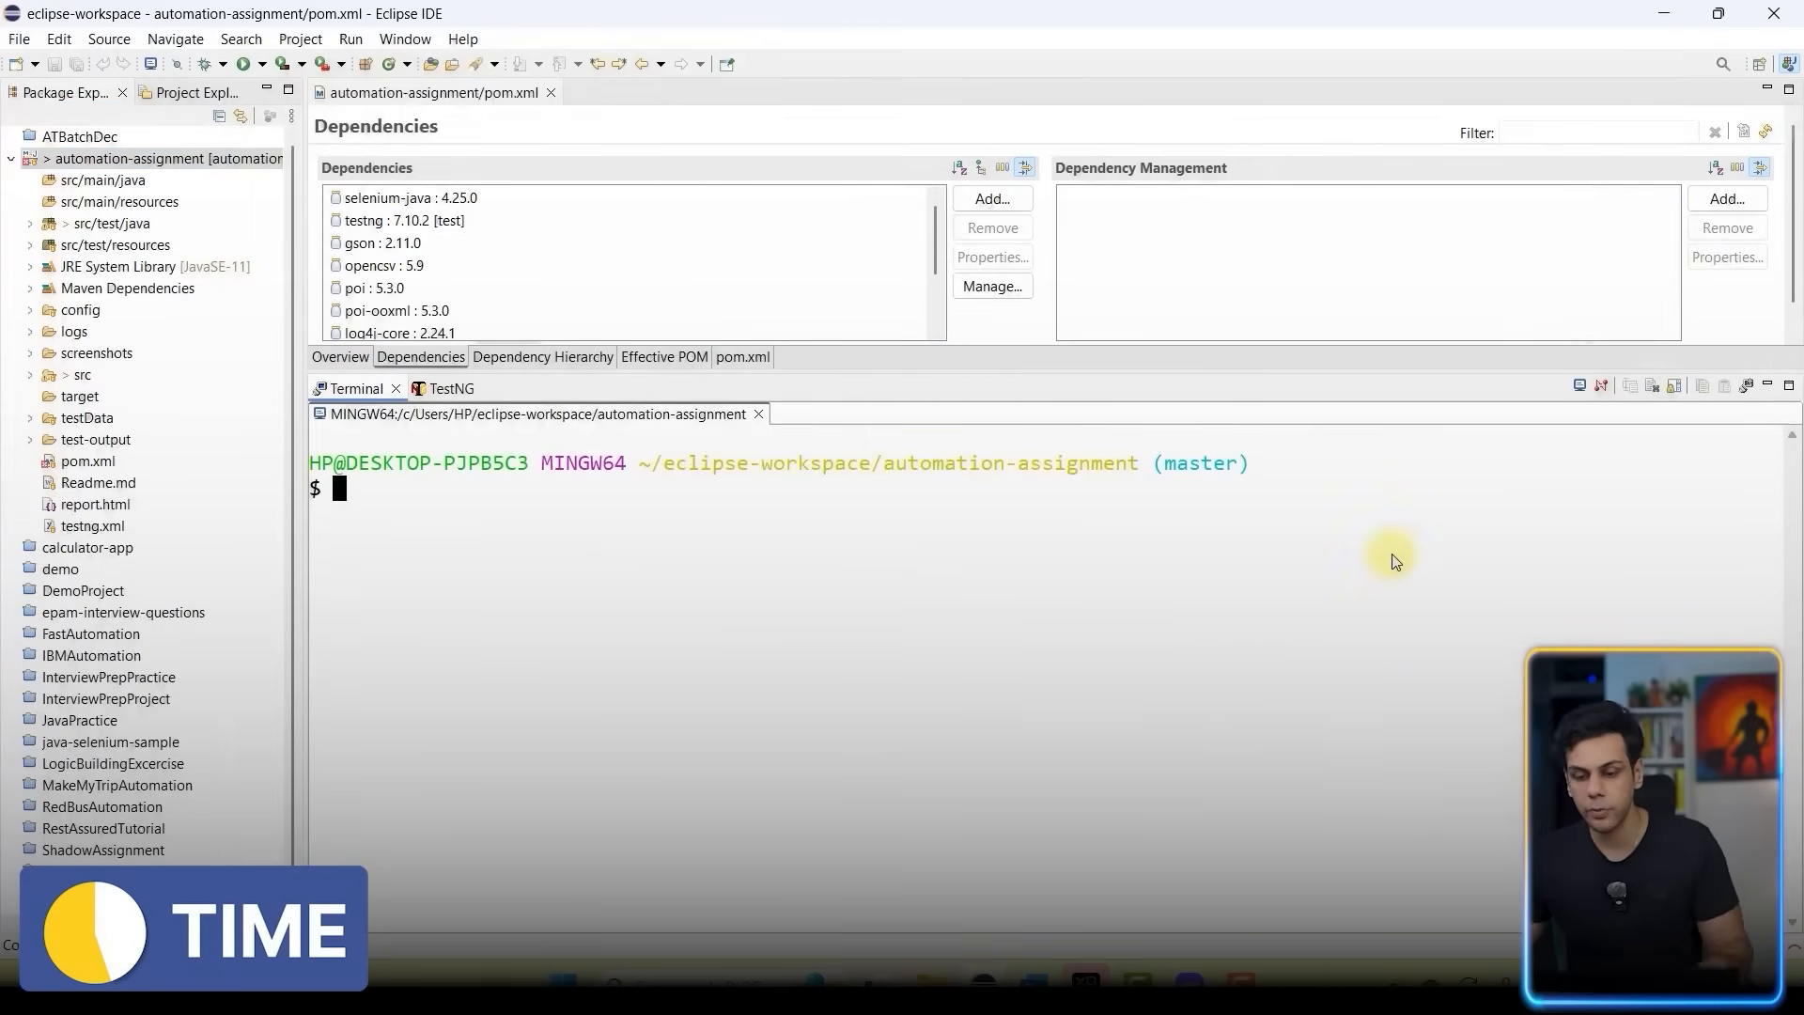
{"action": "right_click", "coordinate": [1393, 561]}
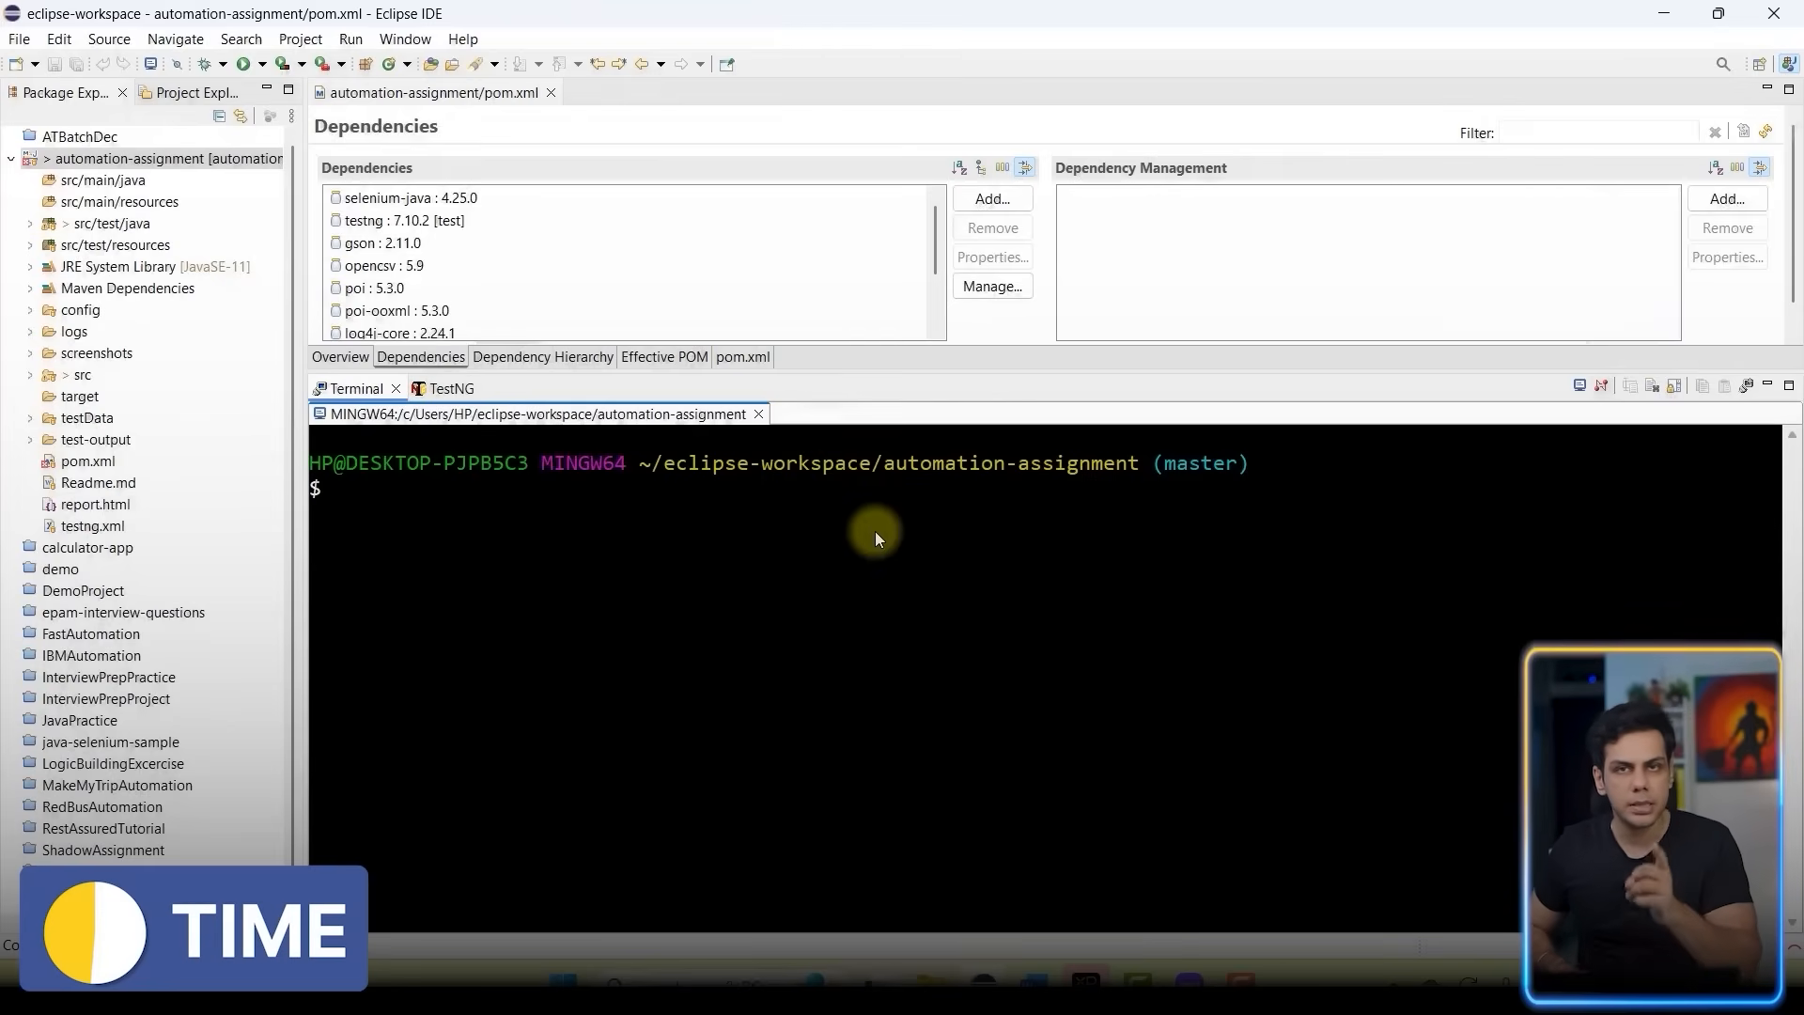
Enter 'mvn versions:display-dependency-updates' in the terminal, noting the opencsv and gson entries.
{"action": "type", "text": "vn"}
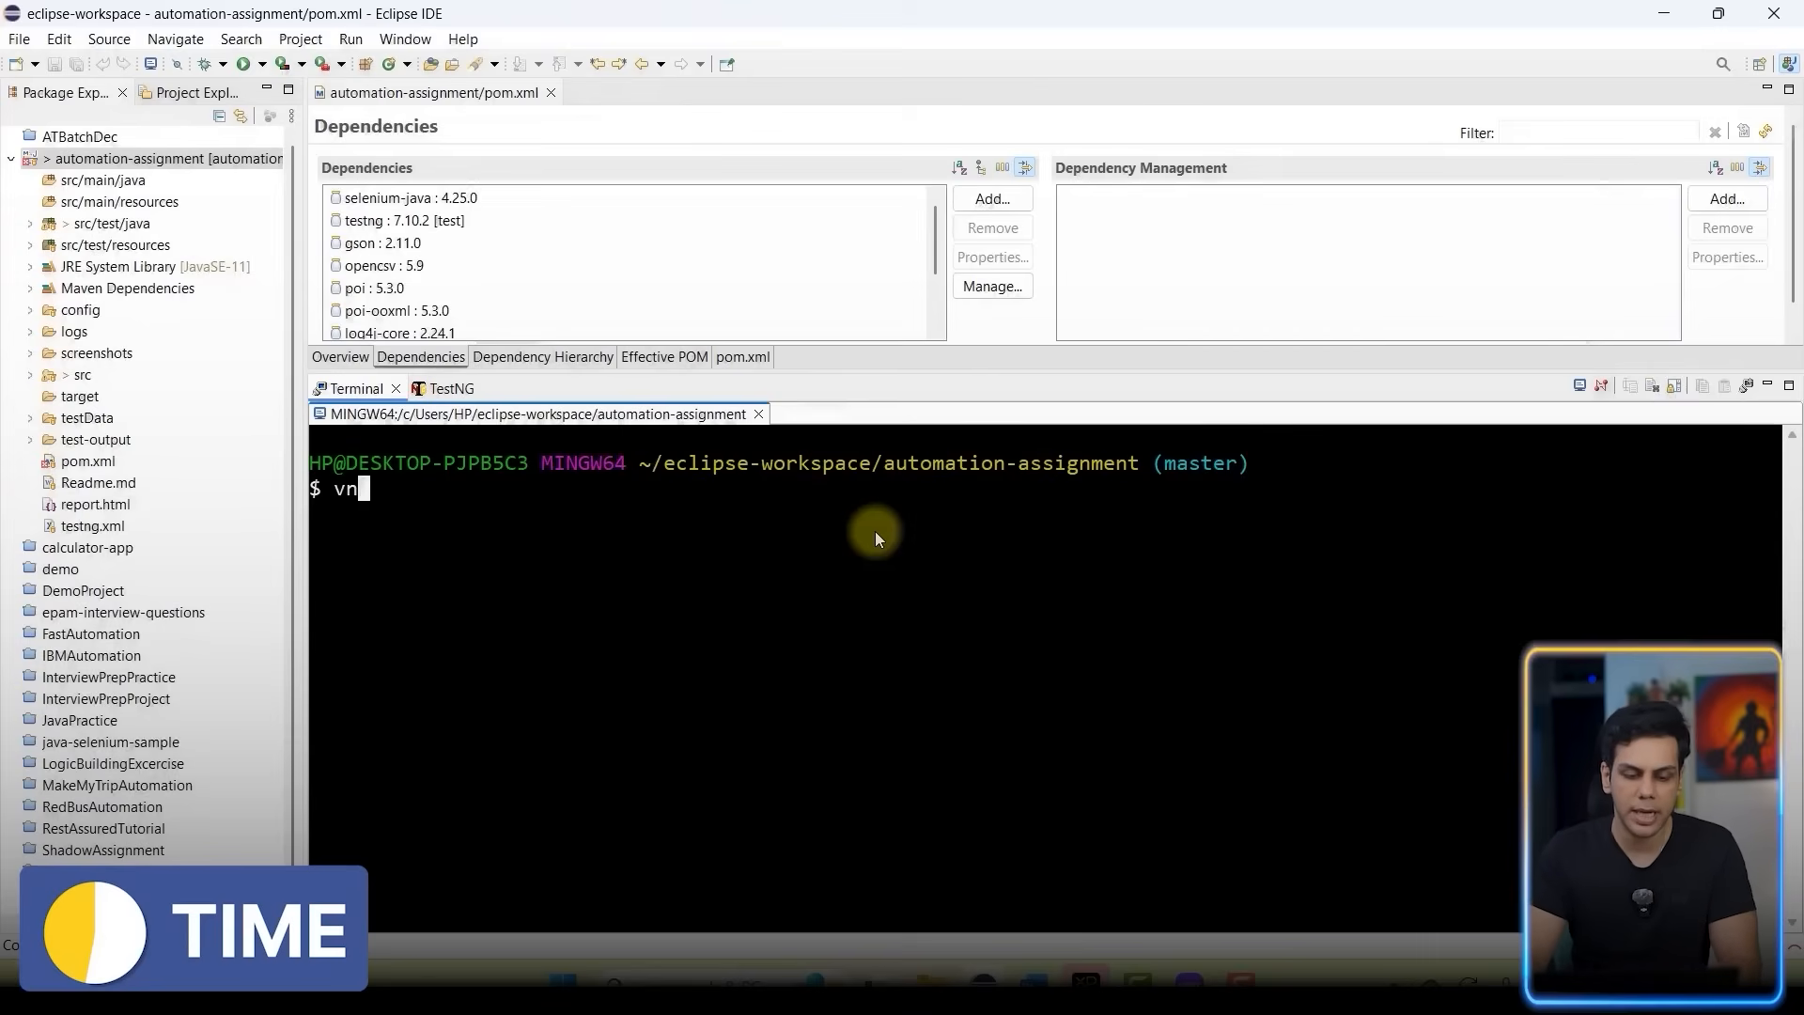
{"action": "type", "text": "mvn versions:"}
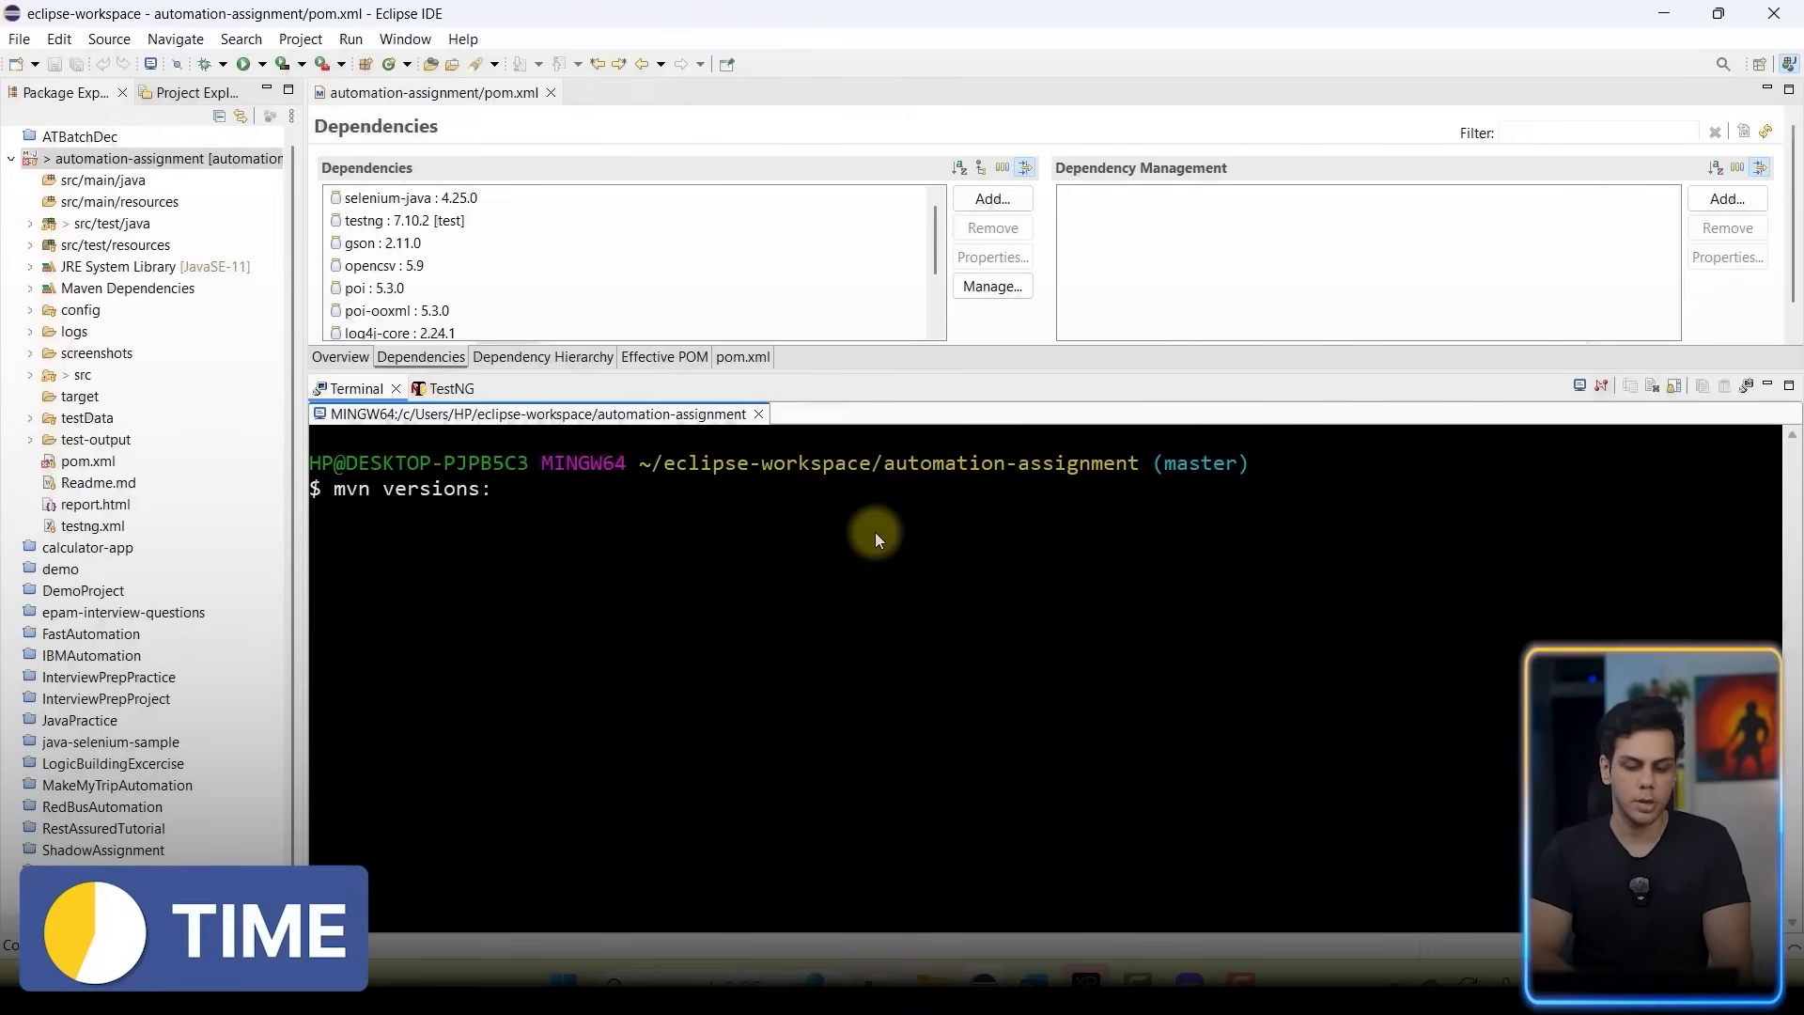
{"action": "type", "text": "display"}
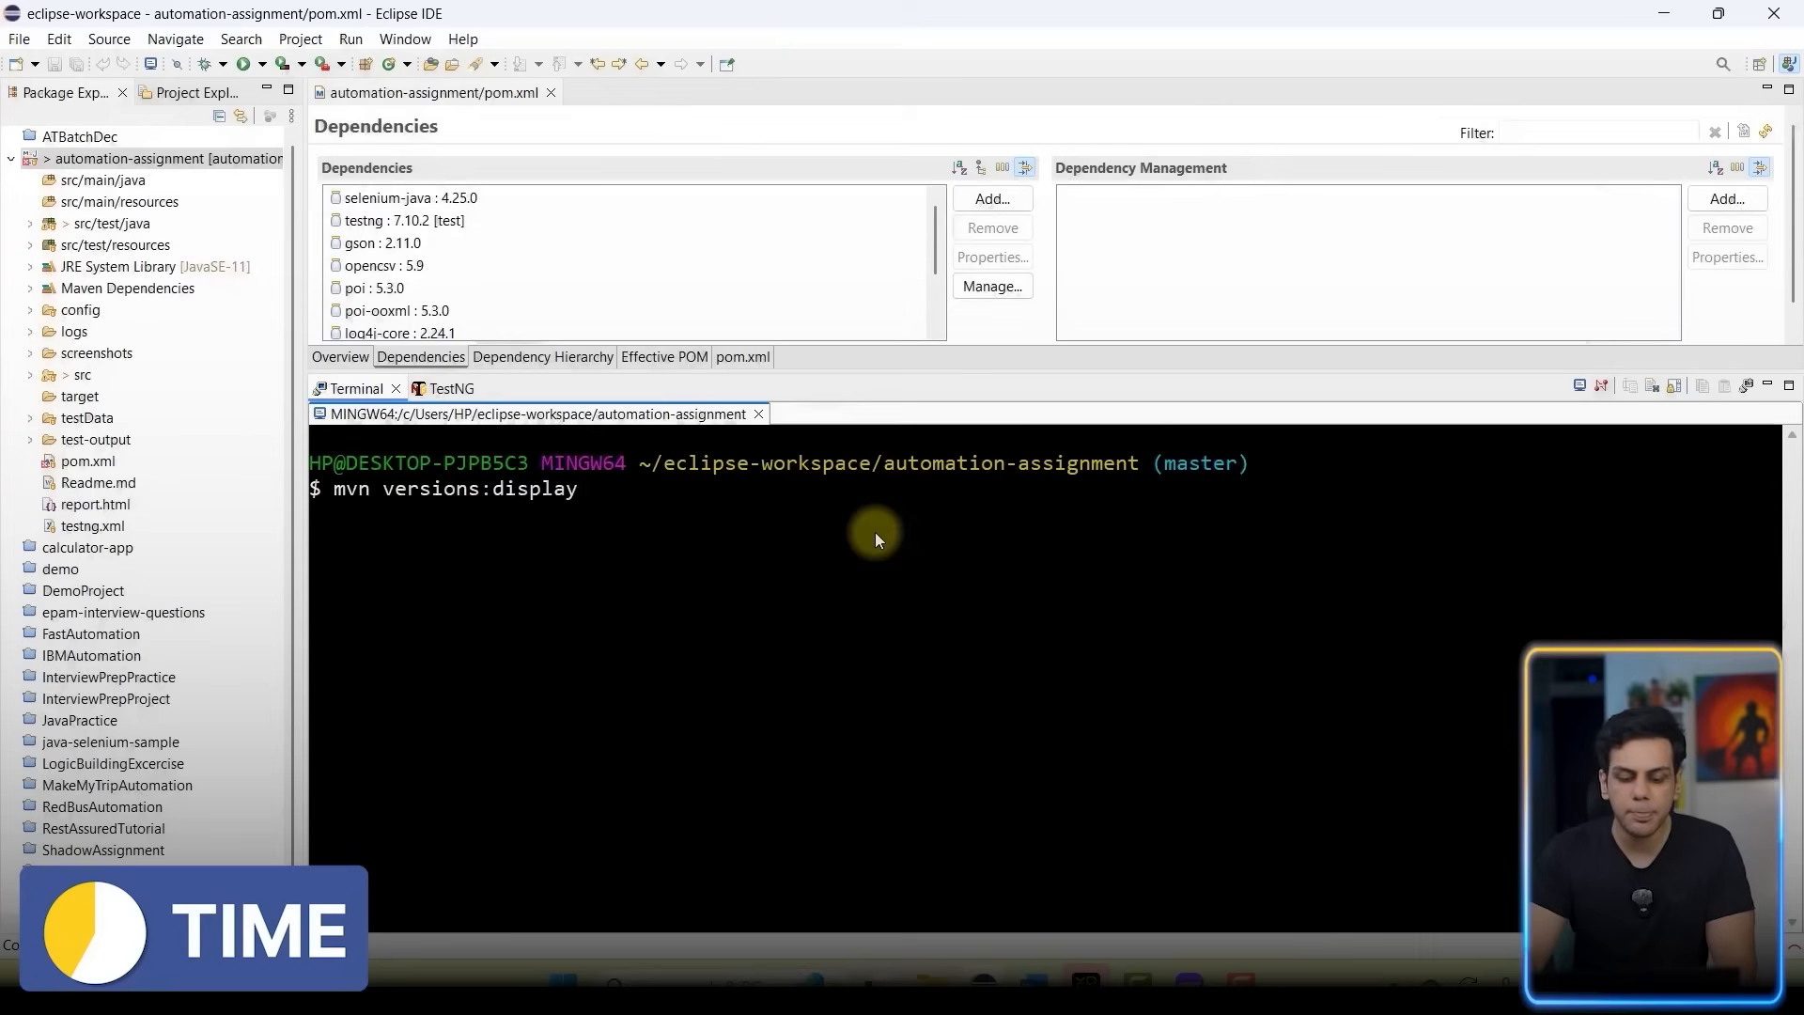
{"action": "type", "text": "-dependec"}
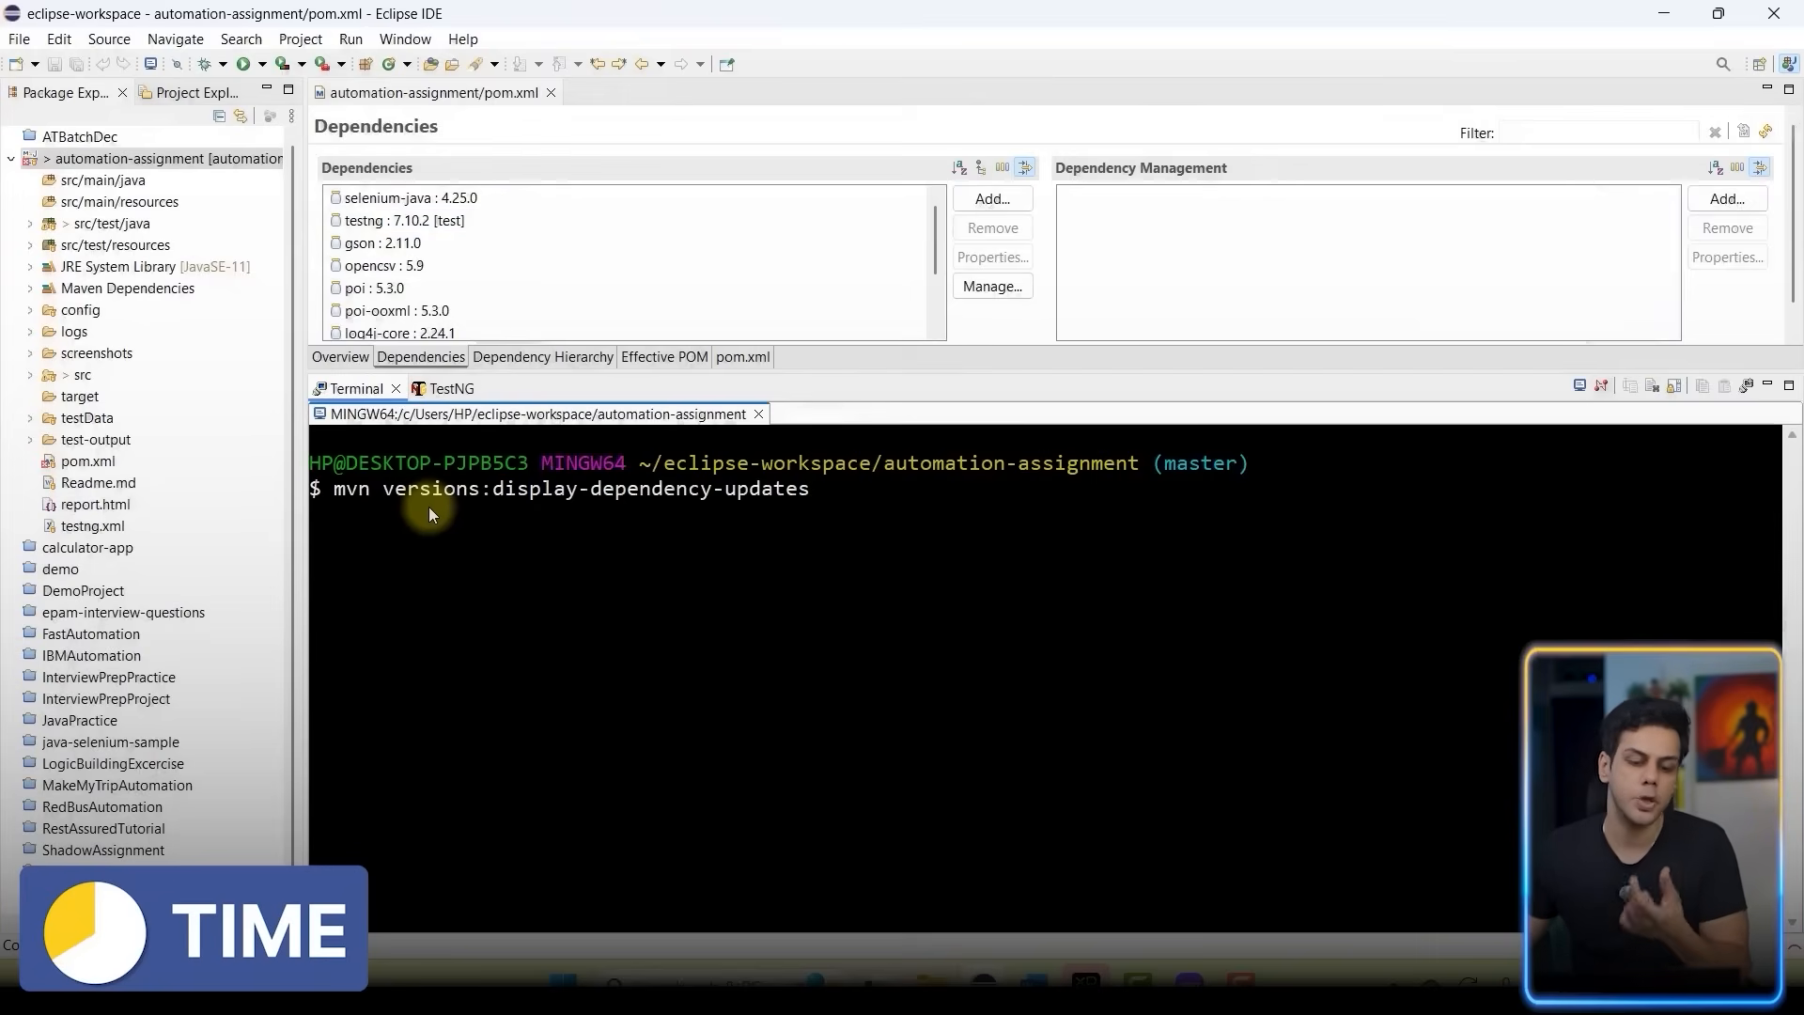
{"action": "mouse_move", "coordinate": [797, 519]}
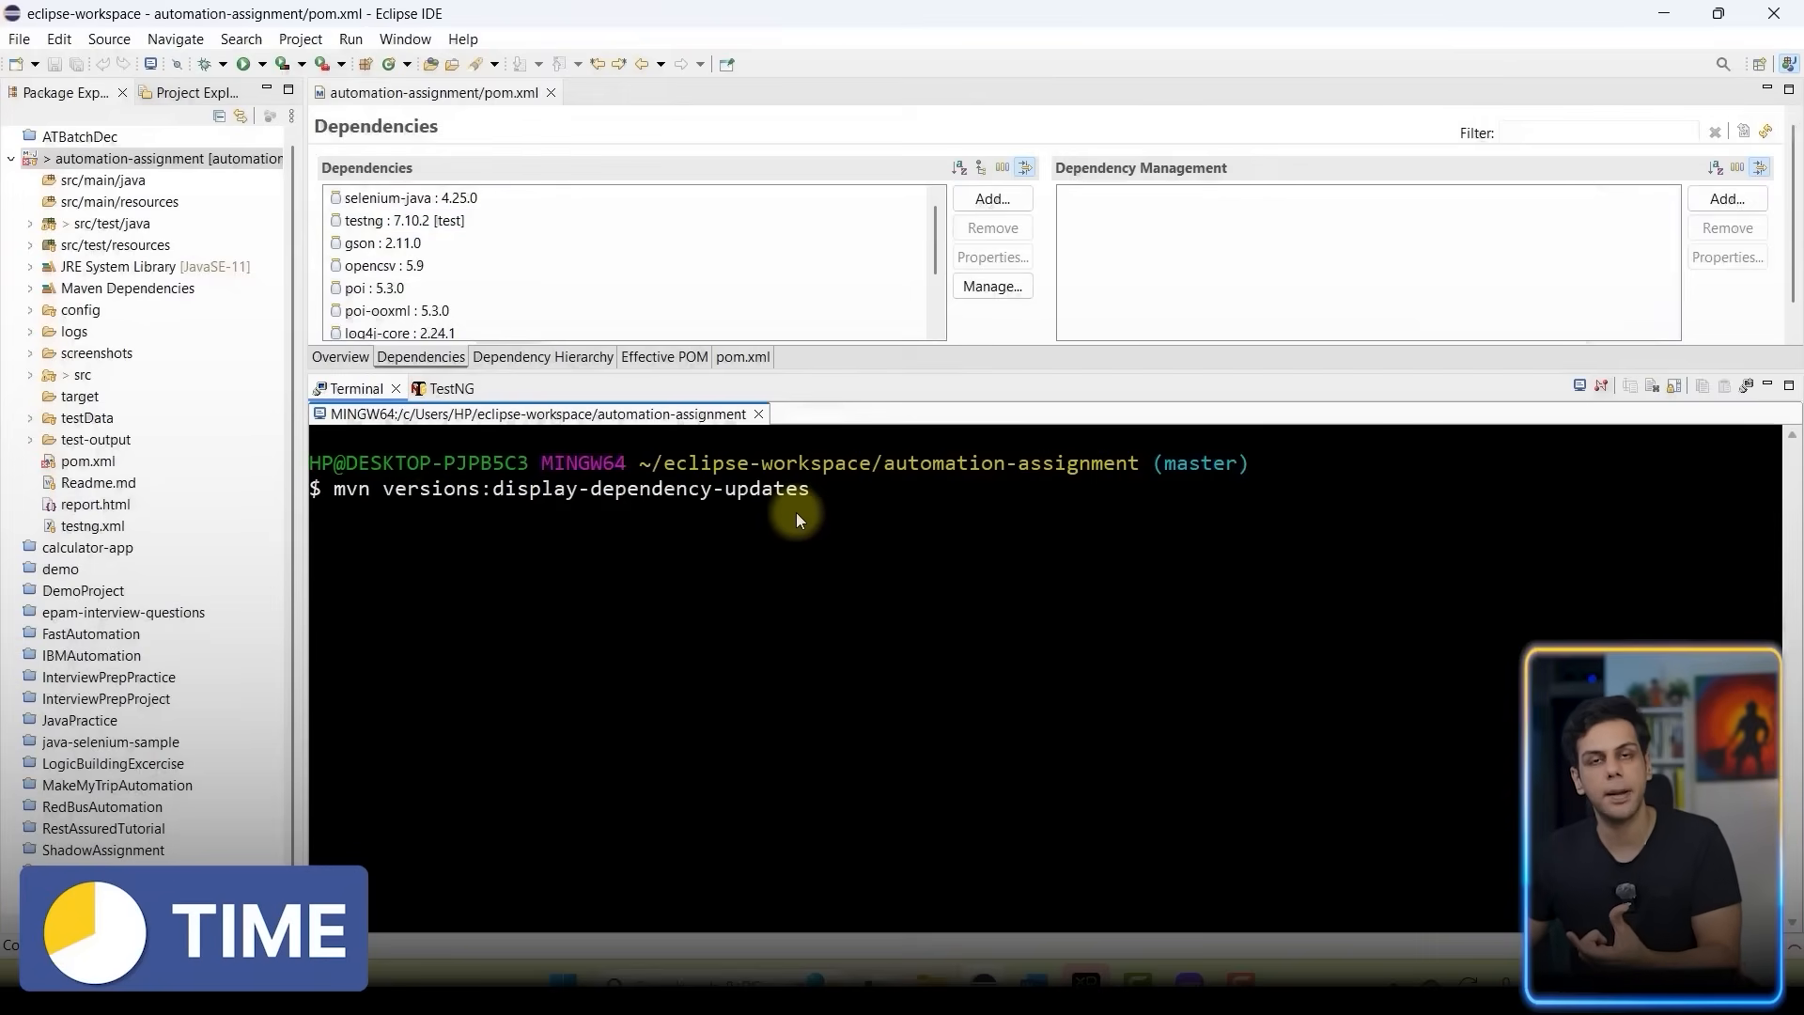
{"action": "left_click", "coordinate": [387, 265]}
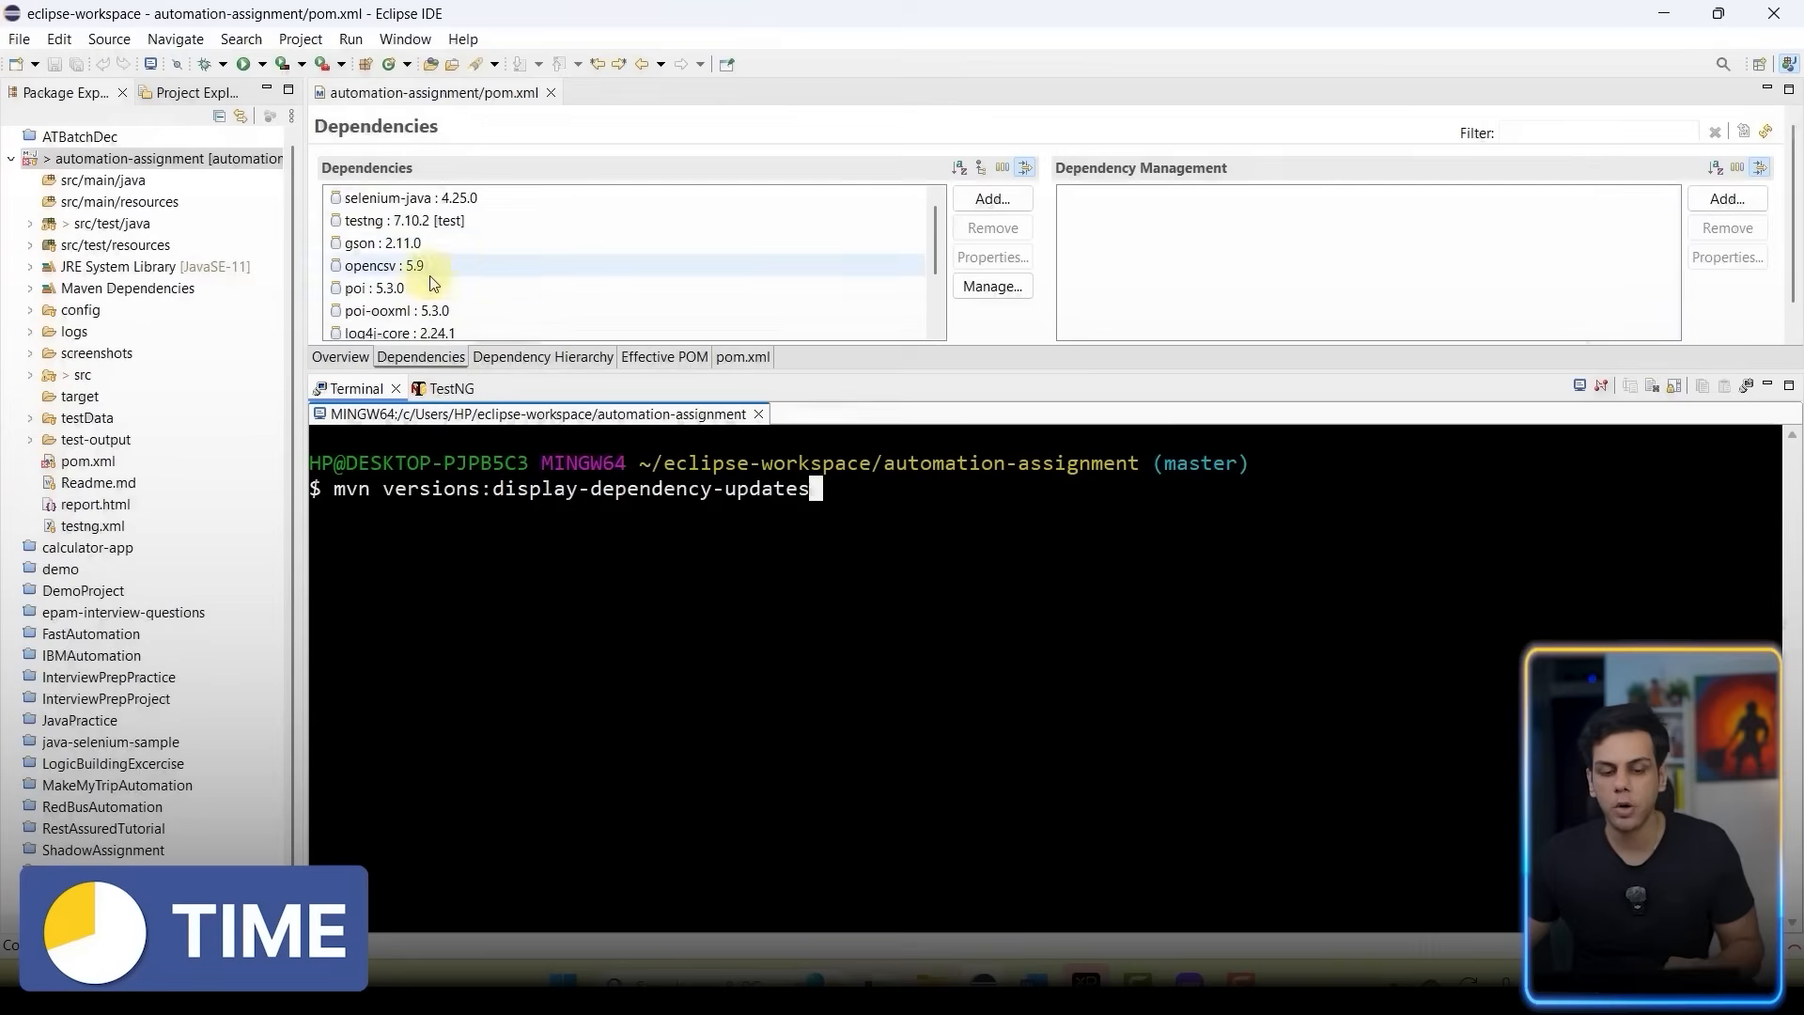
{"action": "left_click", "coordinate": [381, 242]}
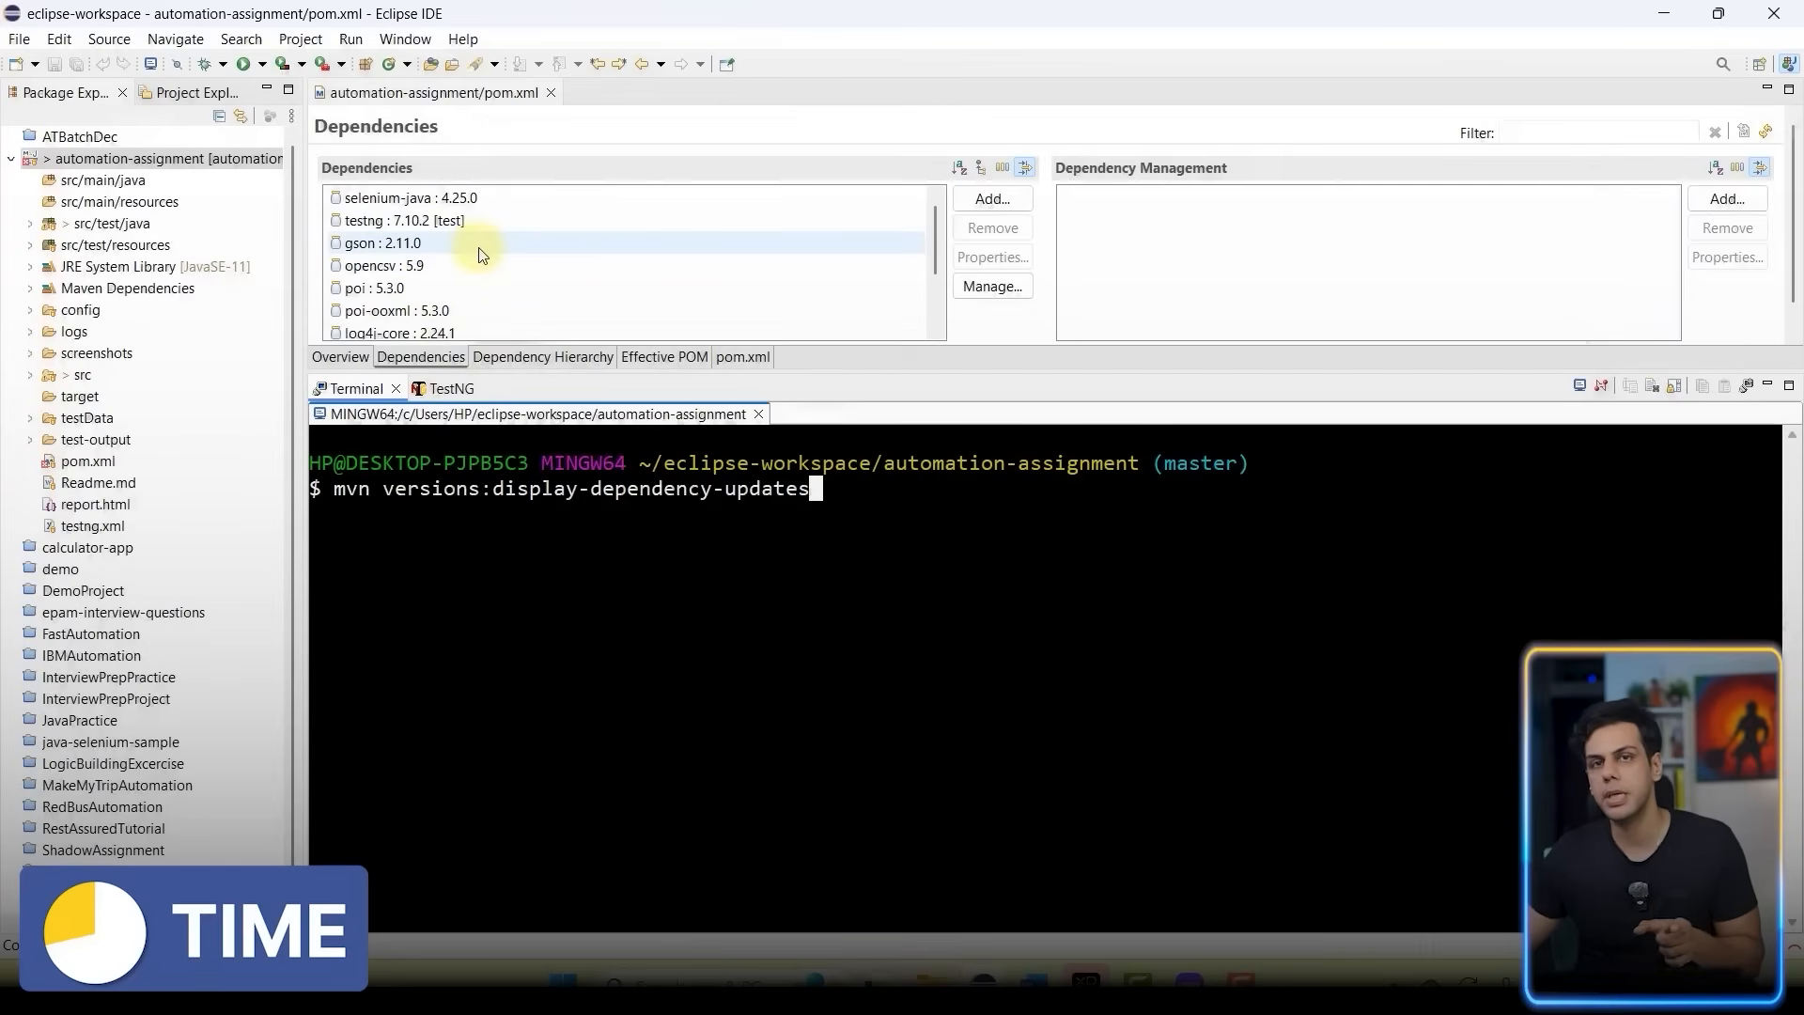
{"action": "mouse_move", "coordinate": [499, 260]}
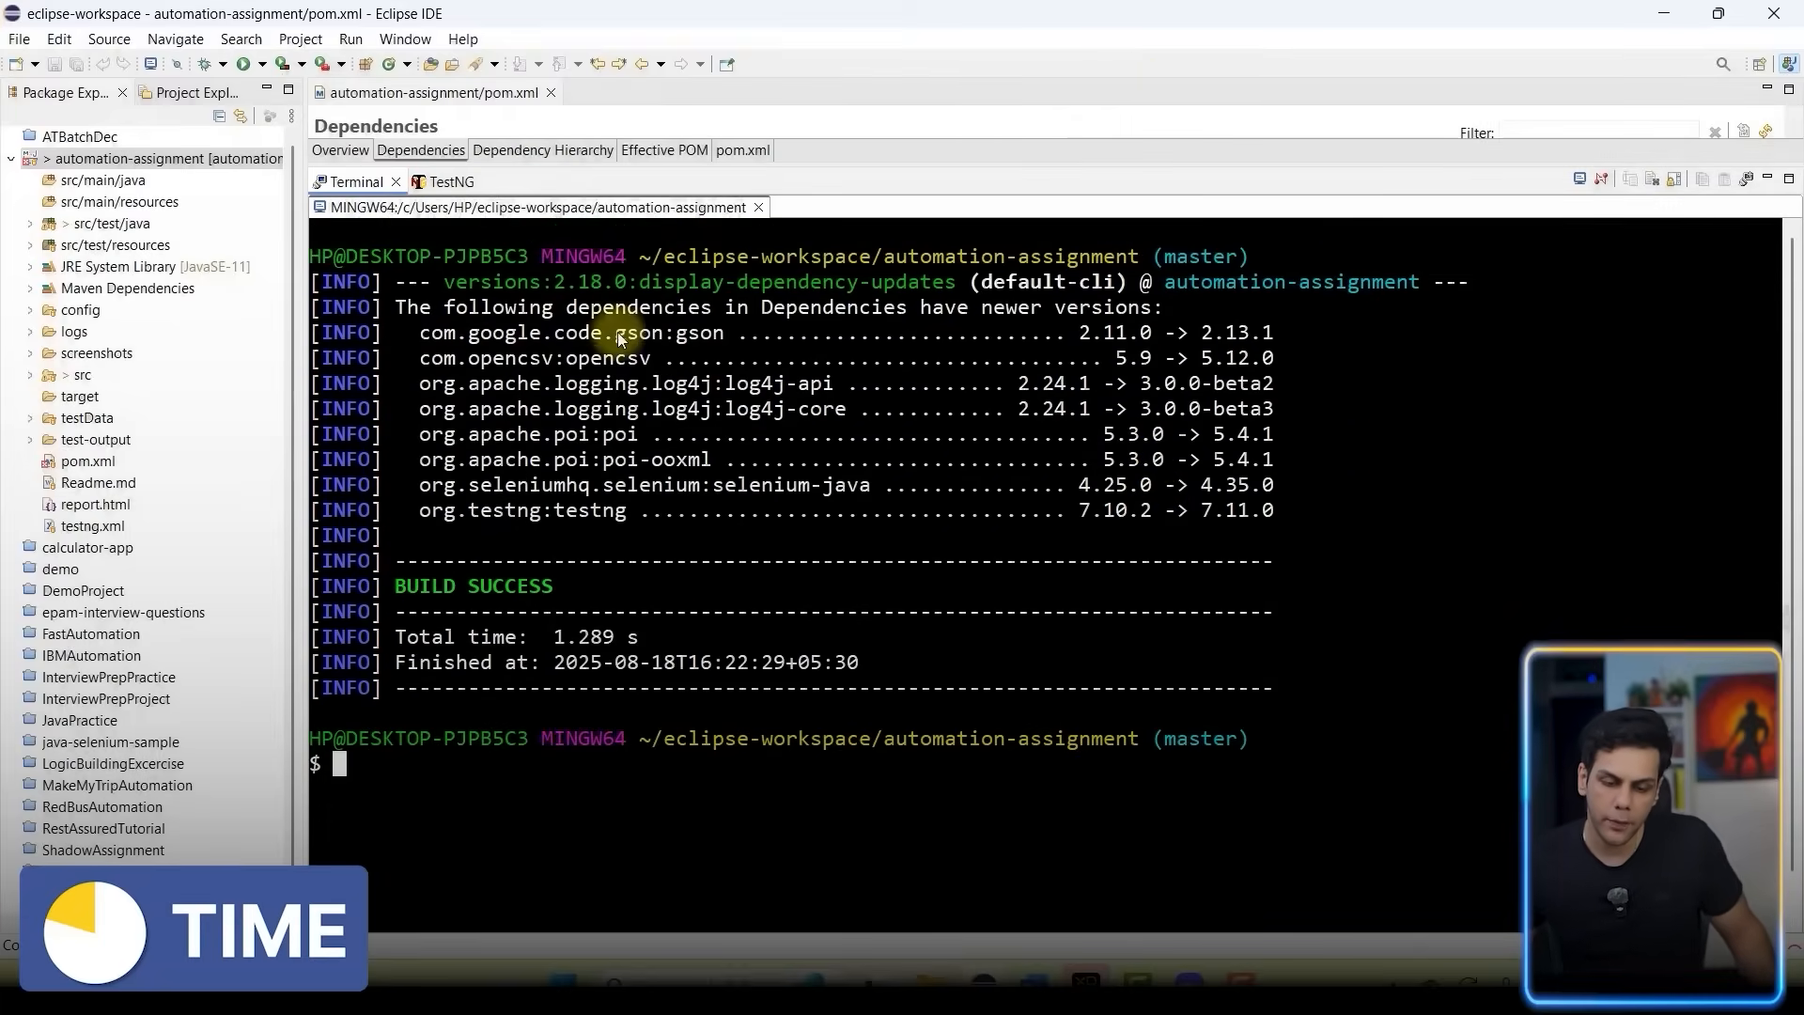
{"action": "mouse_move", "coordinate": [1308, 323]}
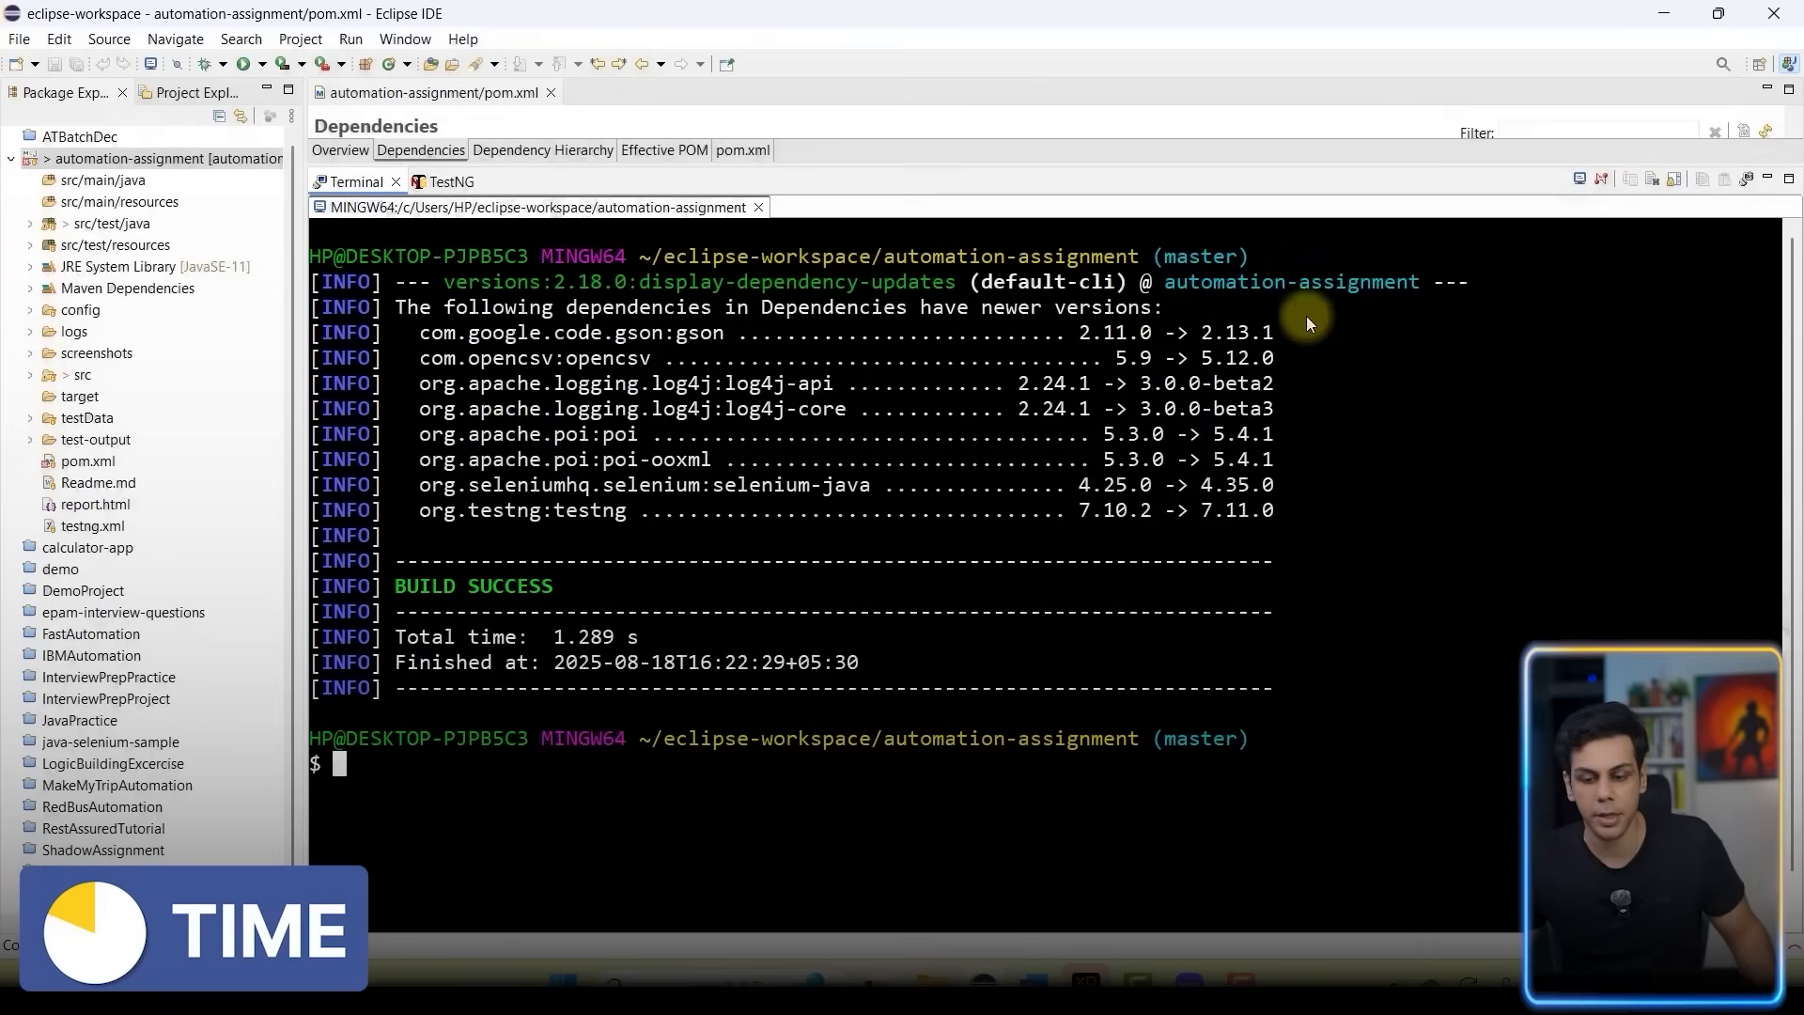
{"action": "mouse_move", "coordinate": [616, 366]}
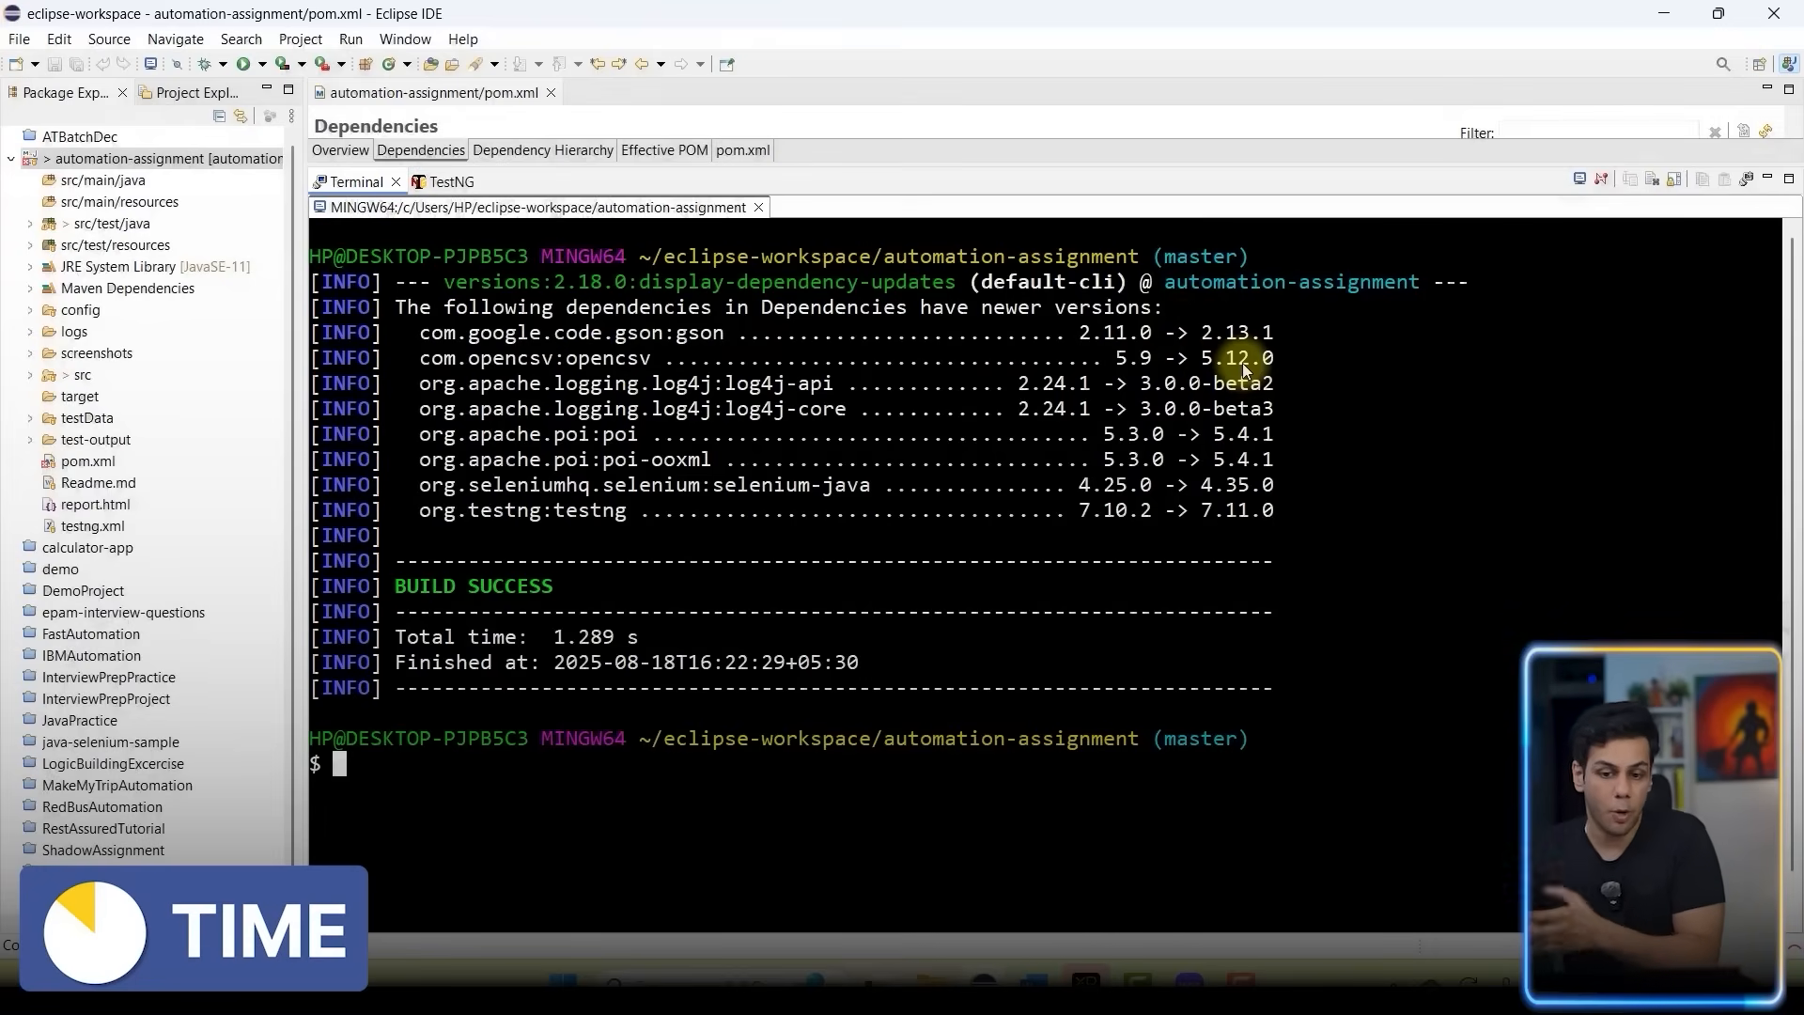
{"action": "mouse_move", "coordinate": [721, 398]}
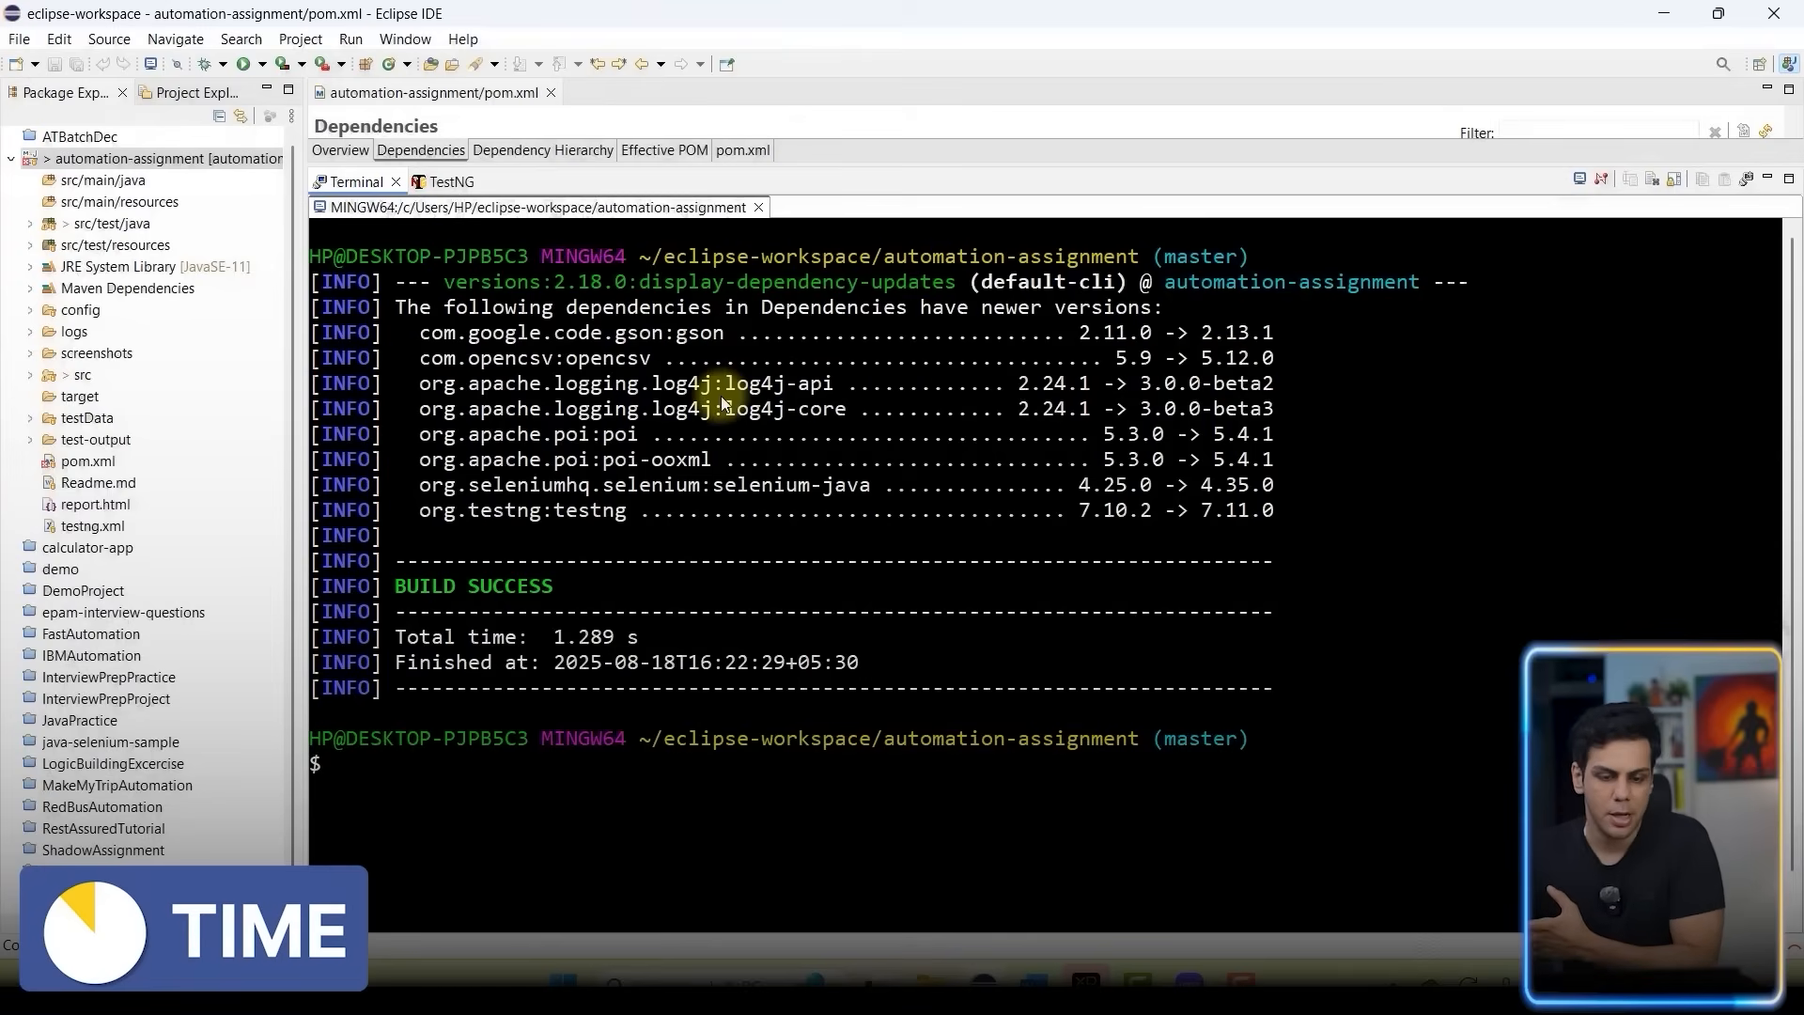
{"action": "mouse_move", "coordinate": [1176, 434]}
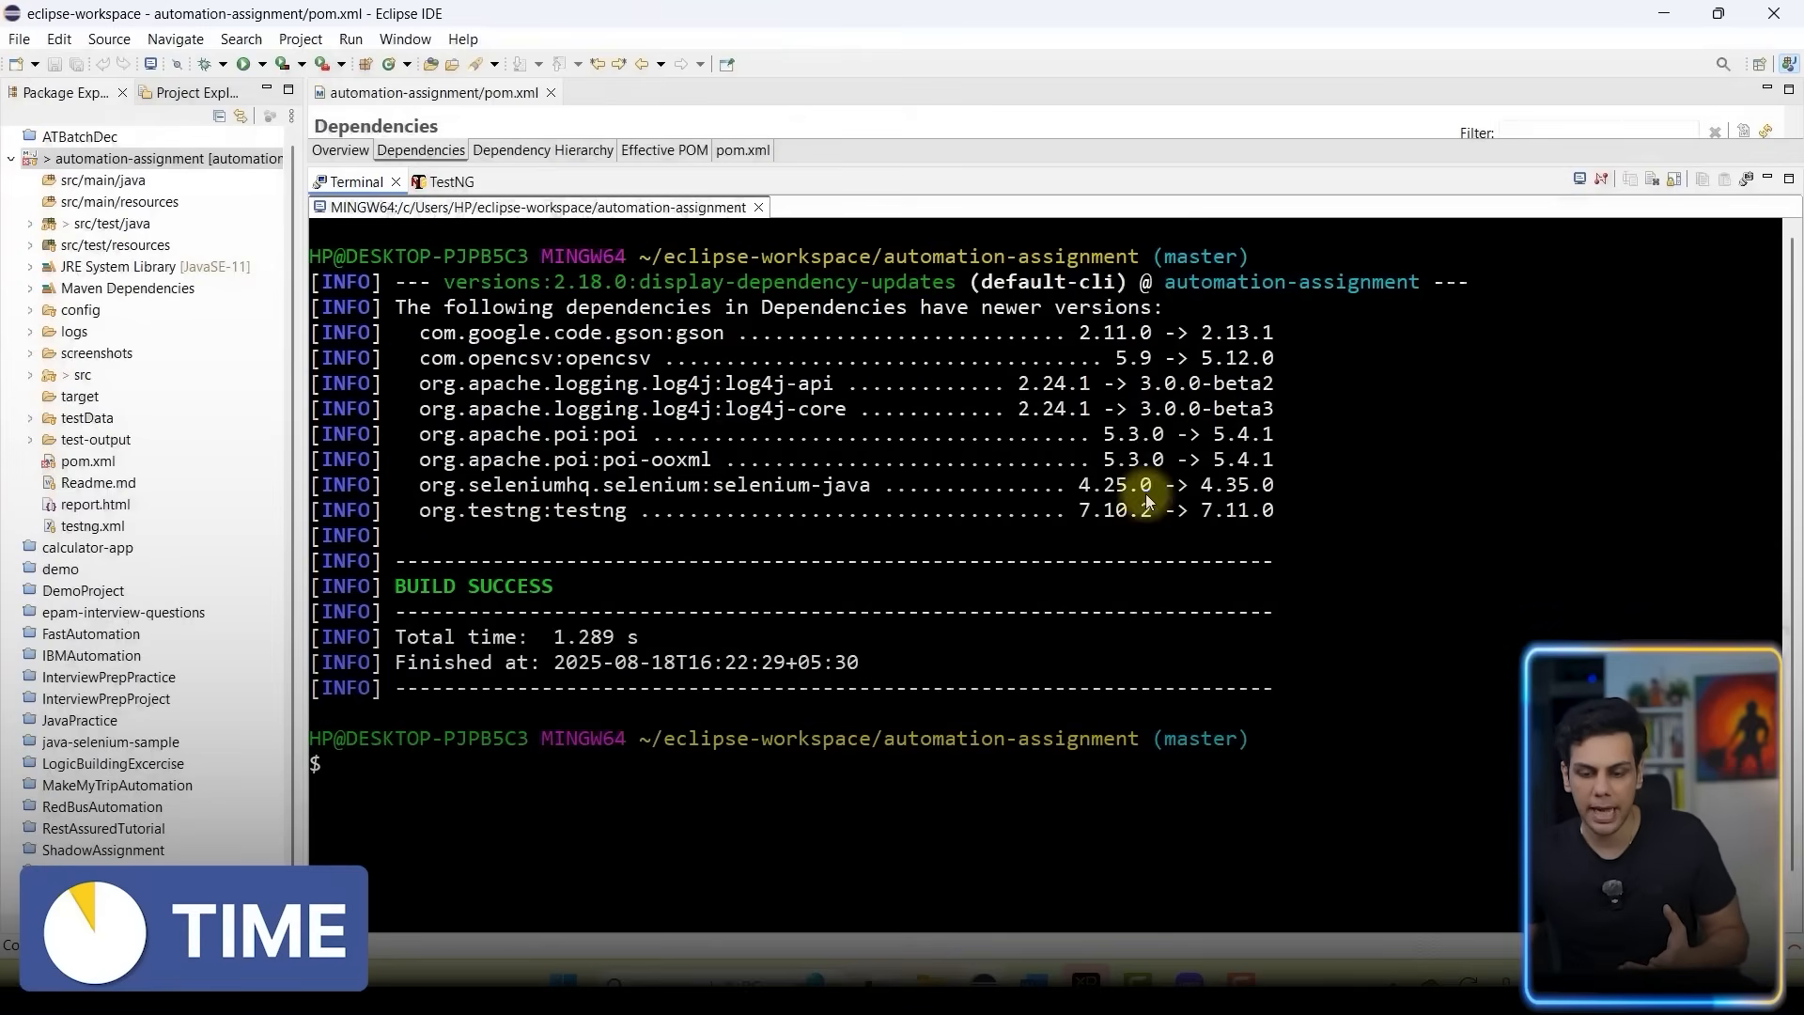
{"action": "mouse_move", "coordinate": [708, 482]}
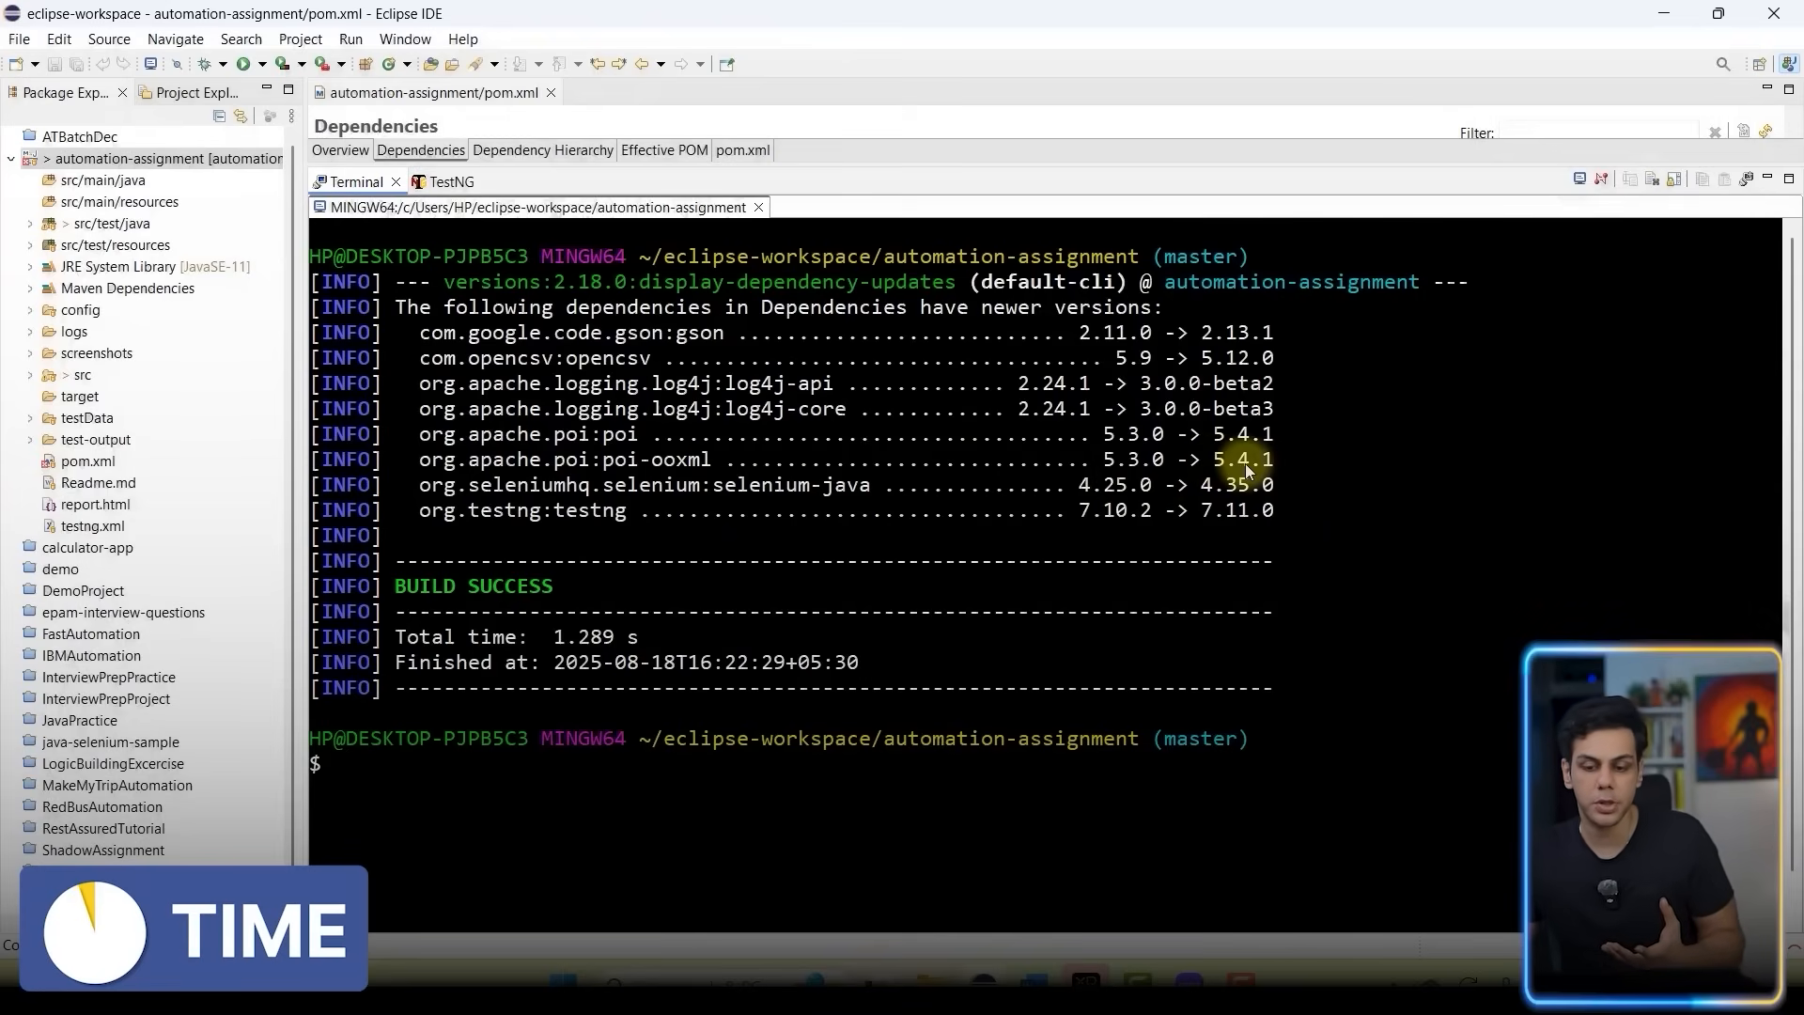
{"action": "mouse_move", "coordinate": [1237, 458]}
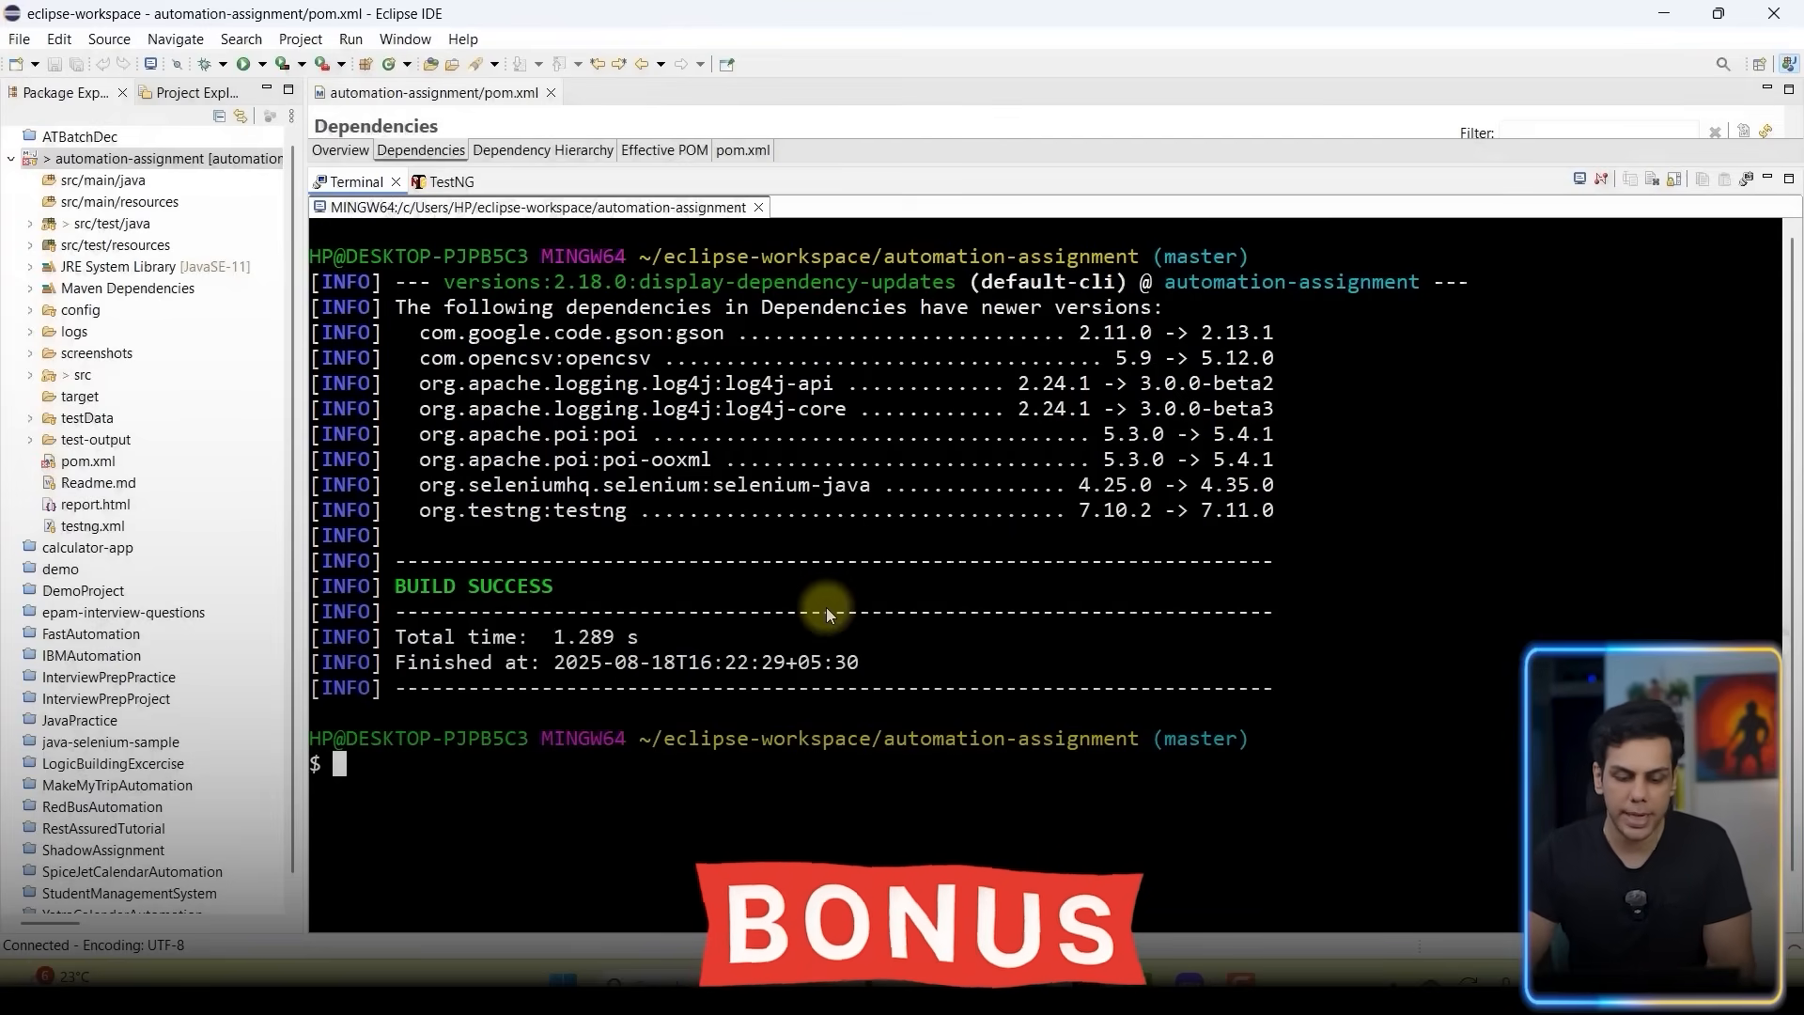
Run 'mvn versions:use-latest-releases' so selenium-java becomes 4.35.0 and testng 7.11.0.
{"action": "type", "text": "mvn versio"}
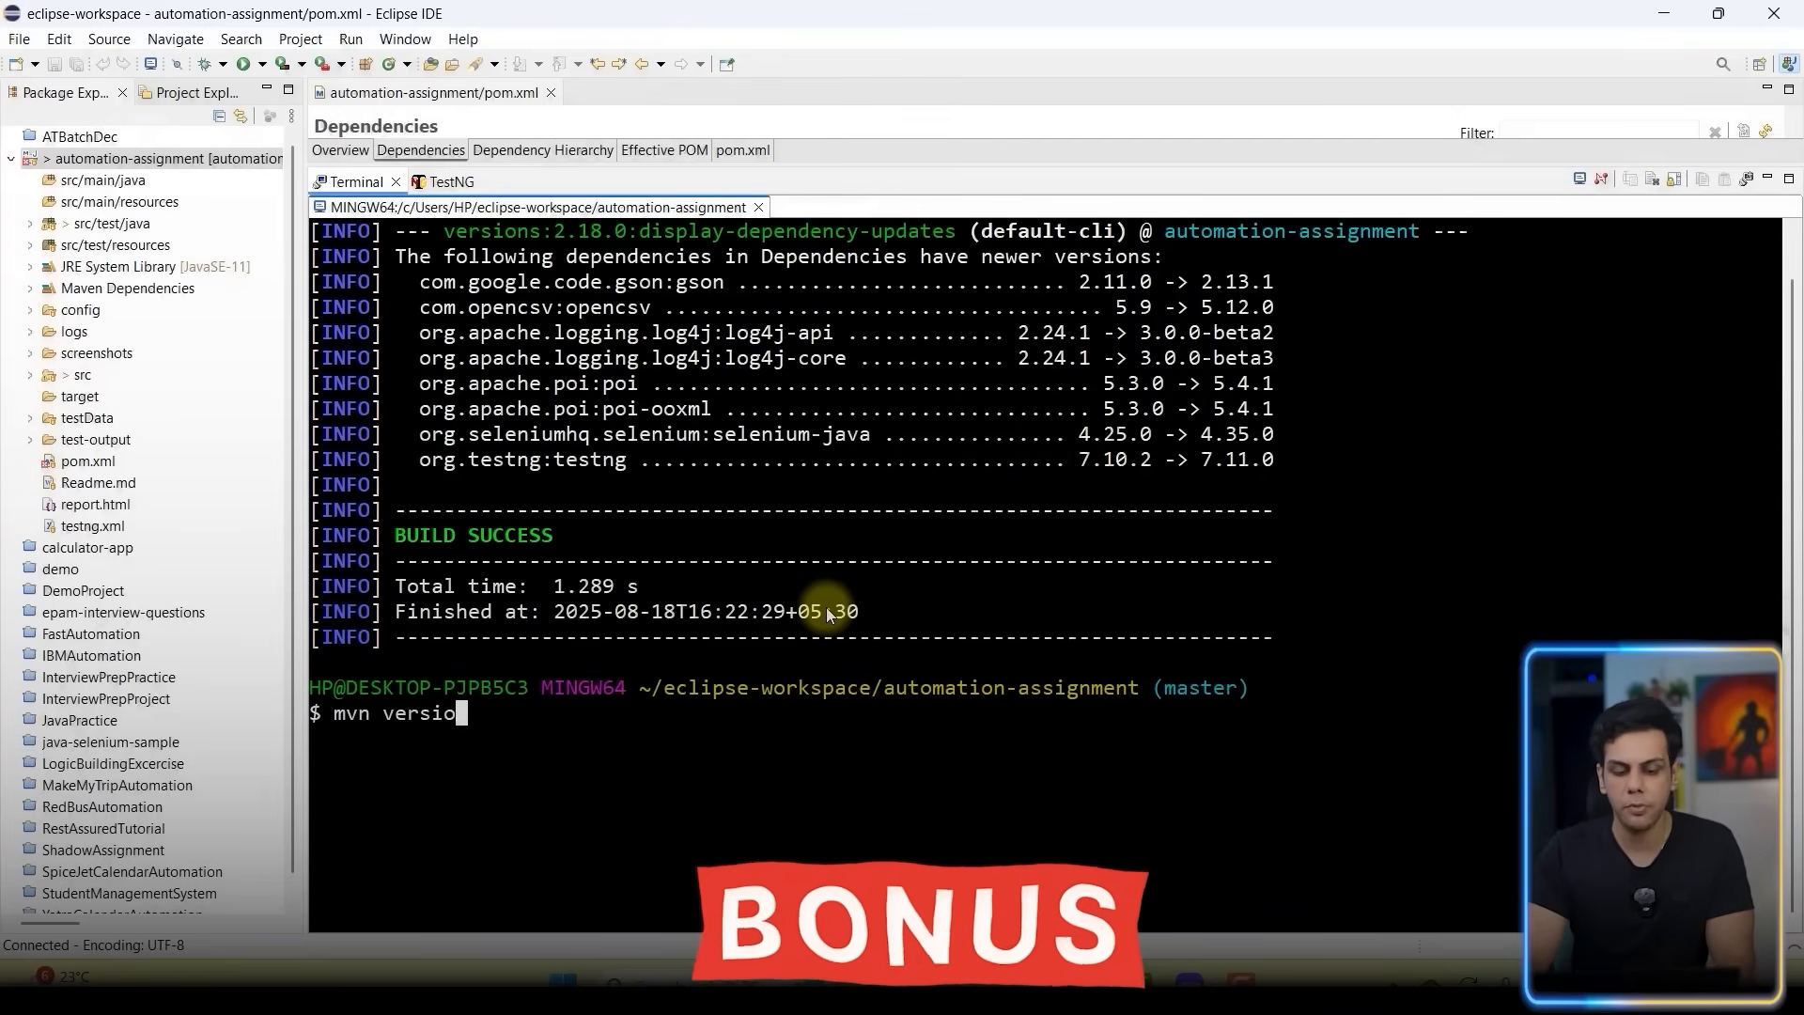
{"action": "type", "text": "ns:use-latest-r"}
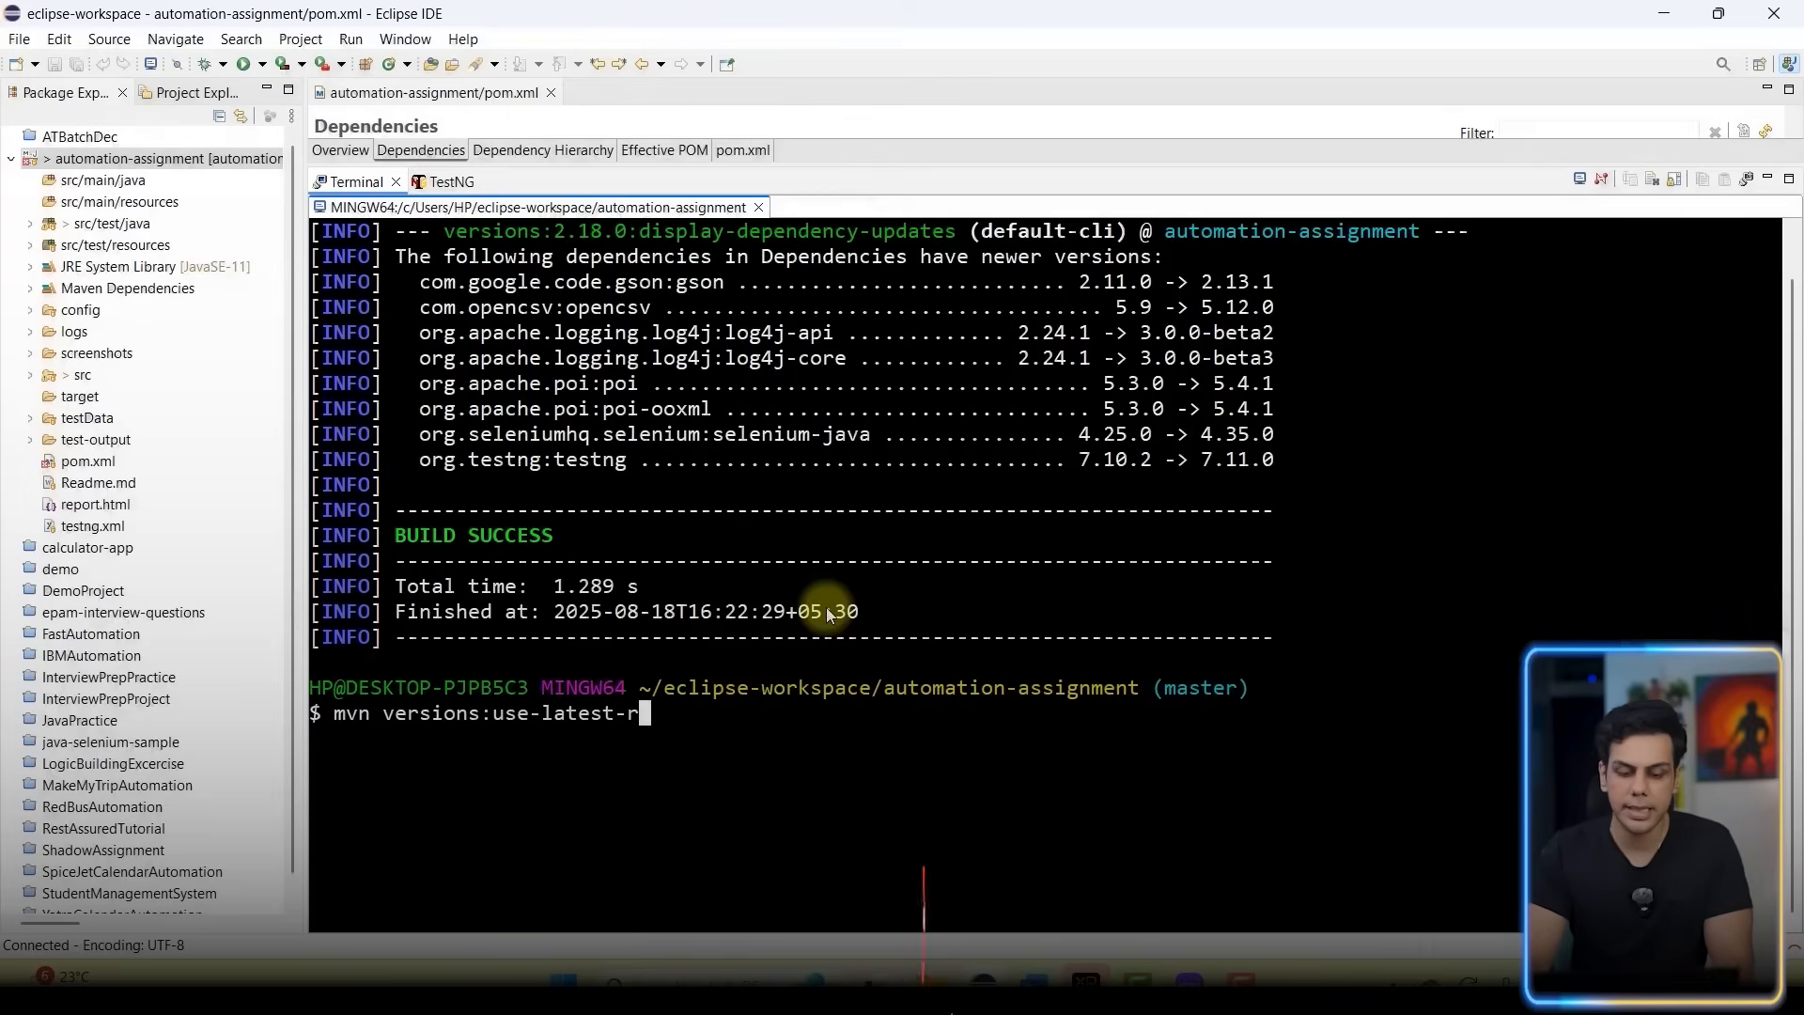
{"action": "type", "text": "eleases"}
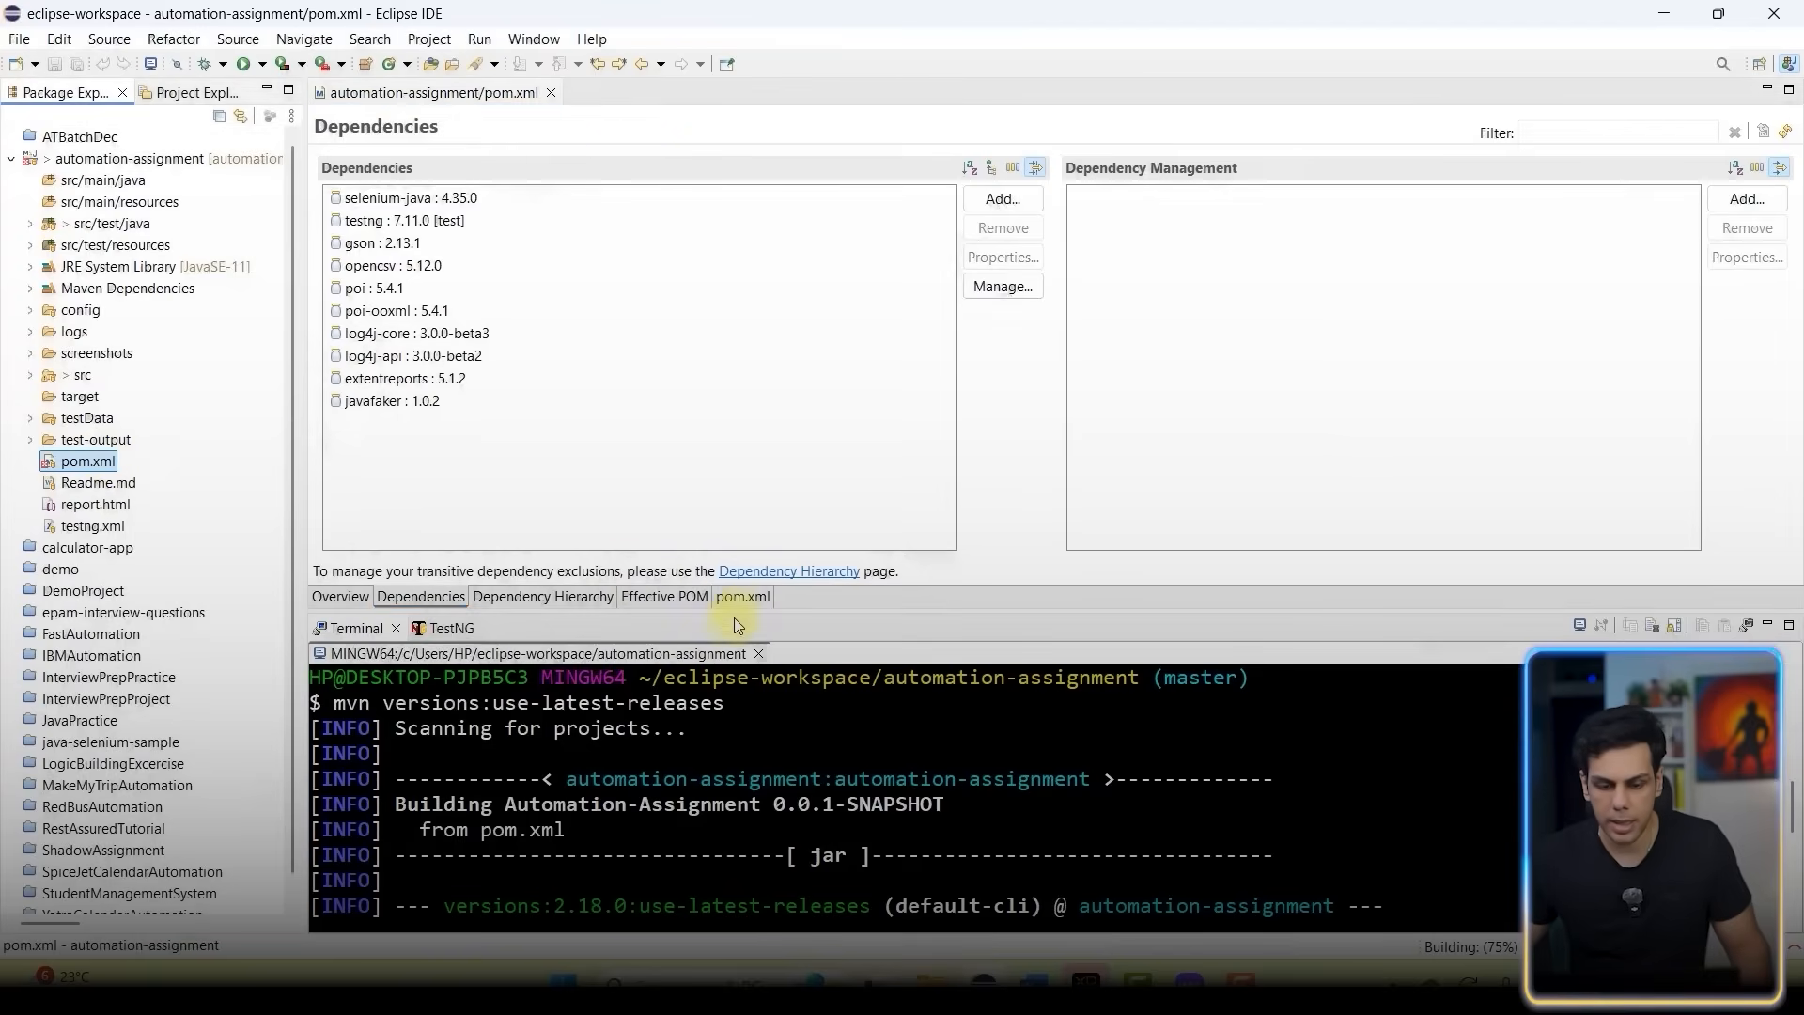
View the pom.xml XML source showing selenium-java 4.35.0 and testng 7.11.0.
{"action": "left_click", "coordinate": [742, 596]}
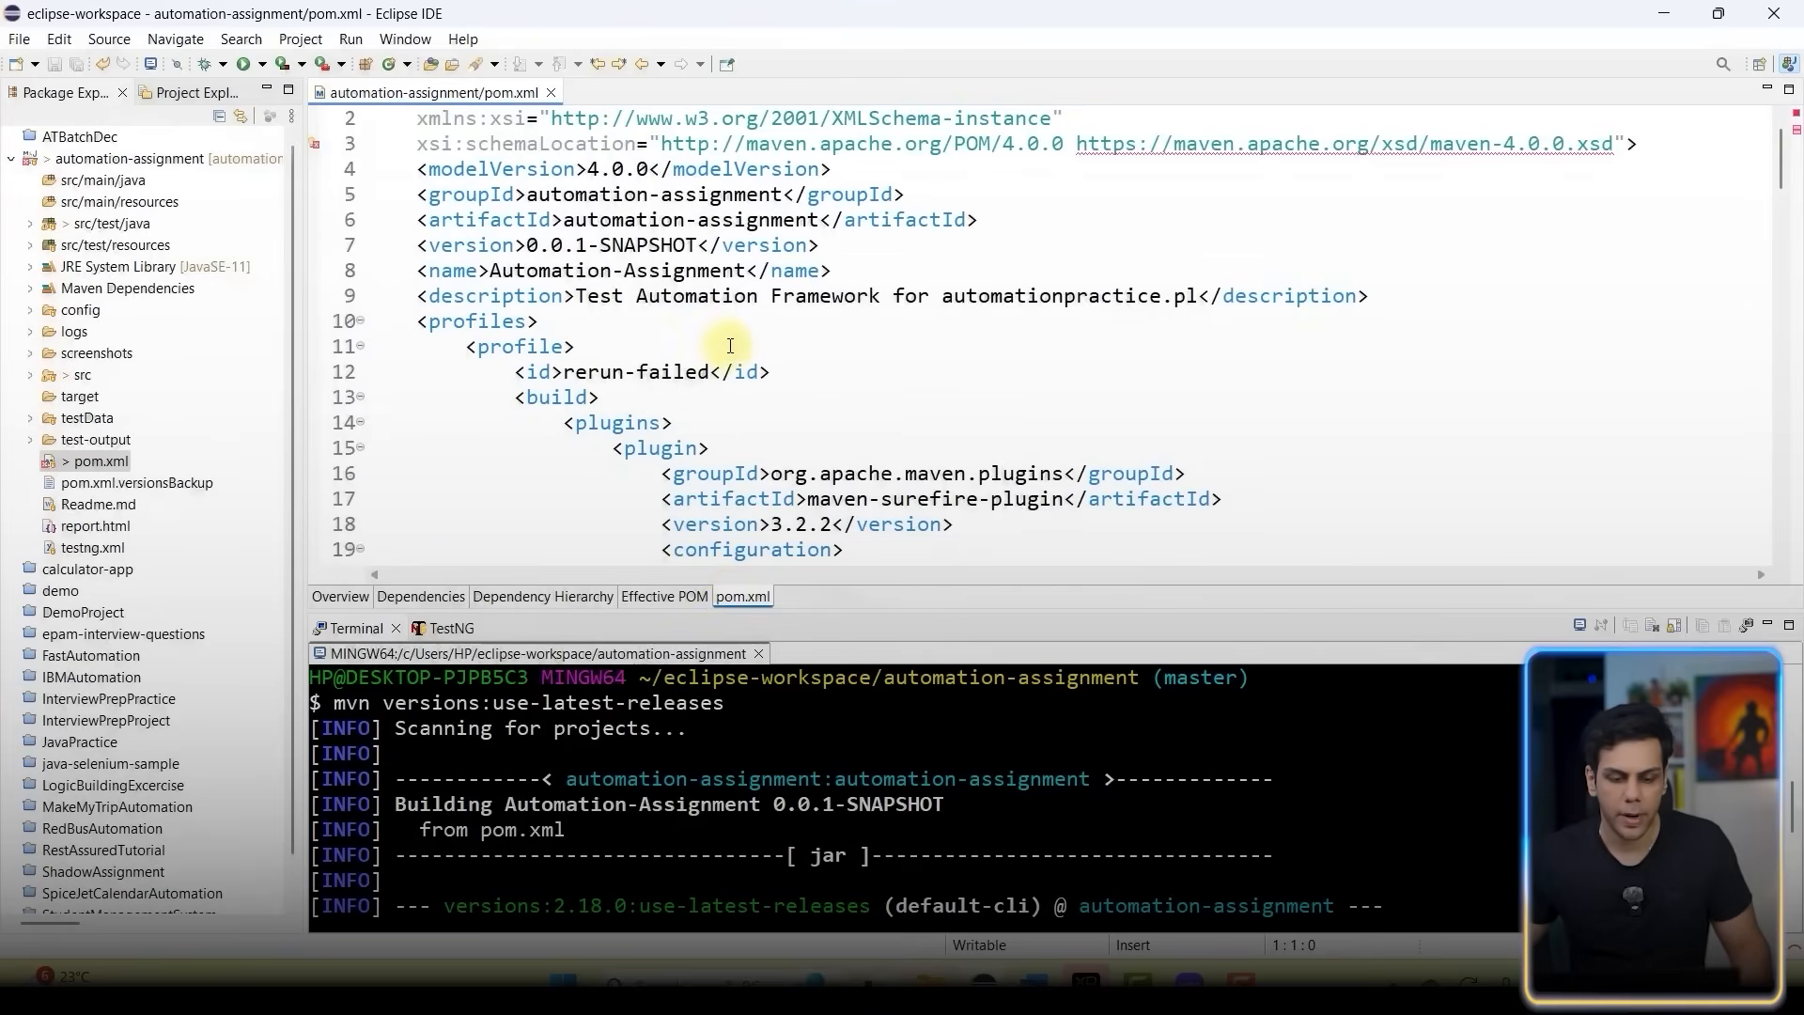
{"action": "scroll", "scroll_direction": "down", "scroll_amount": 3}
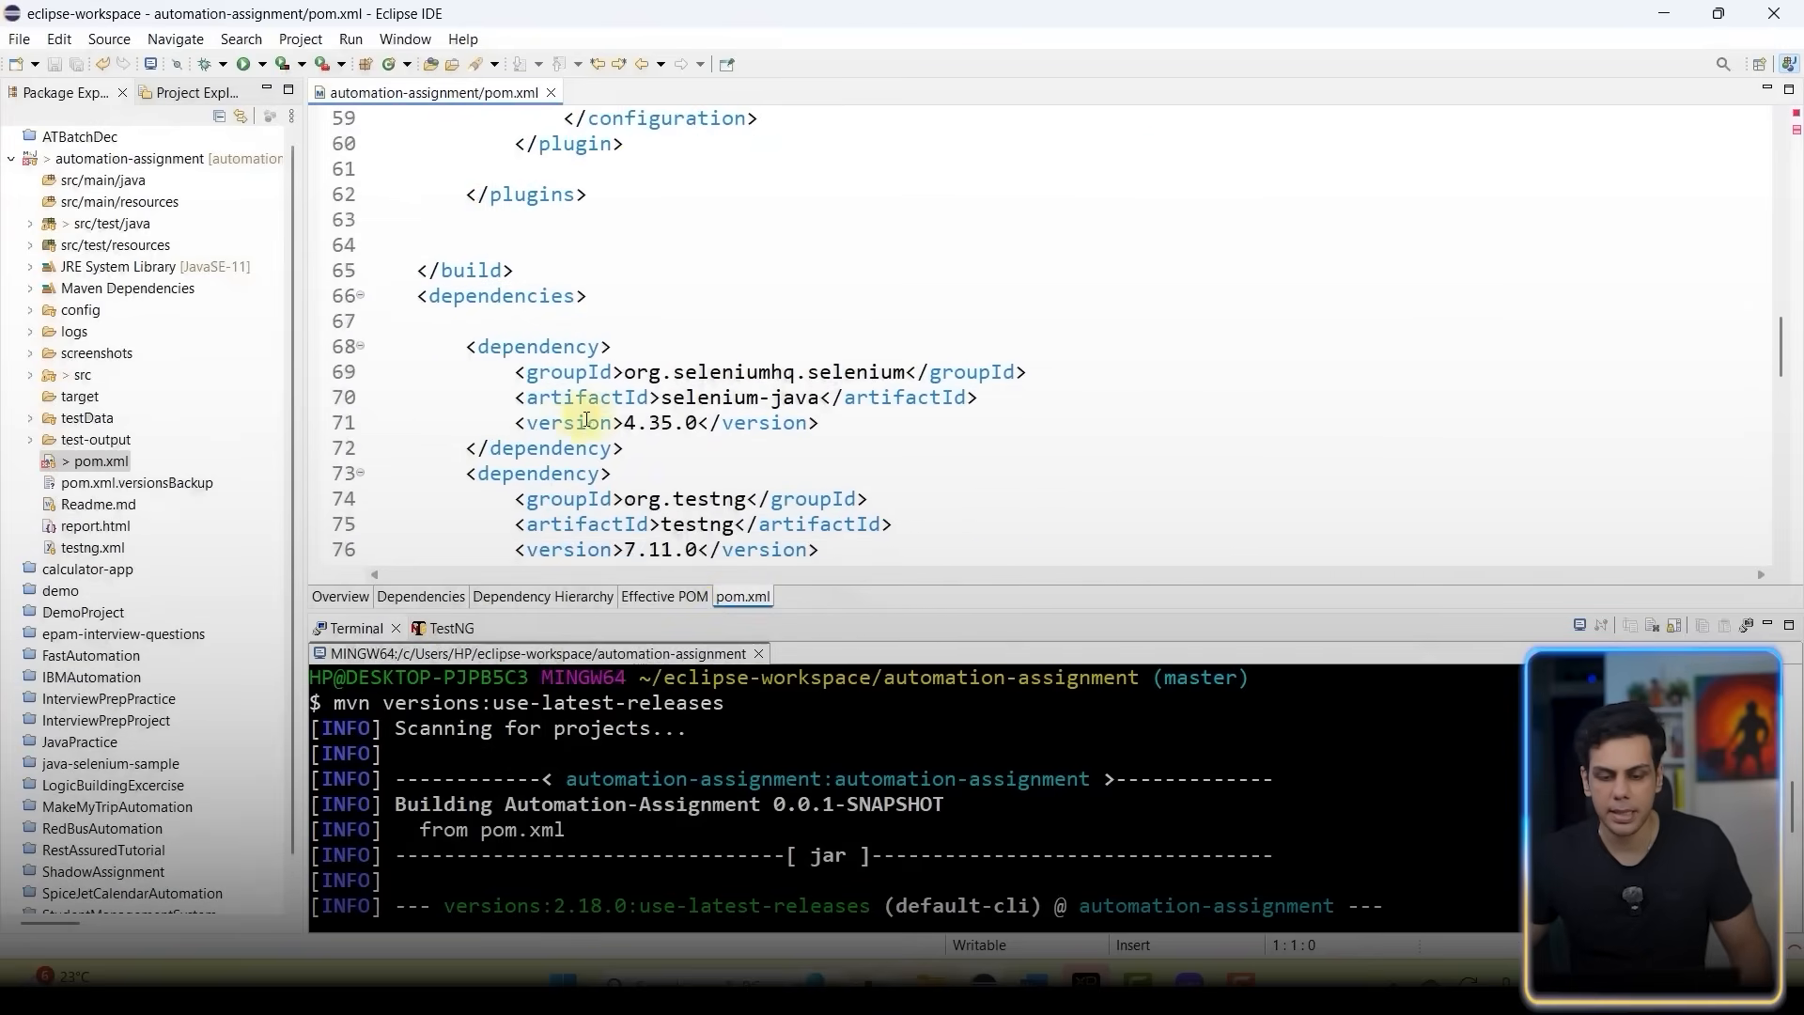